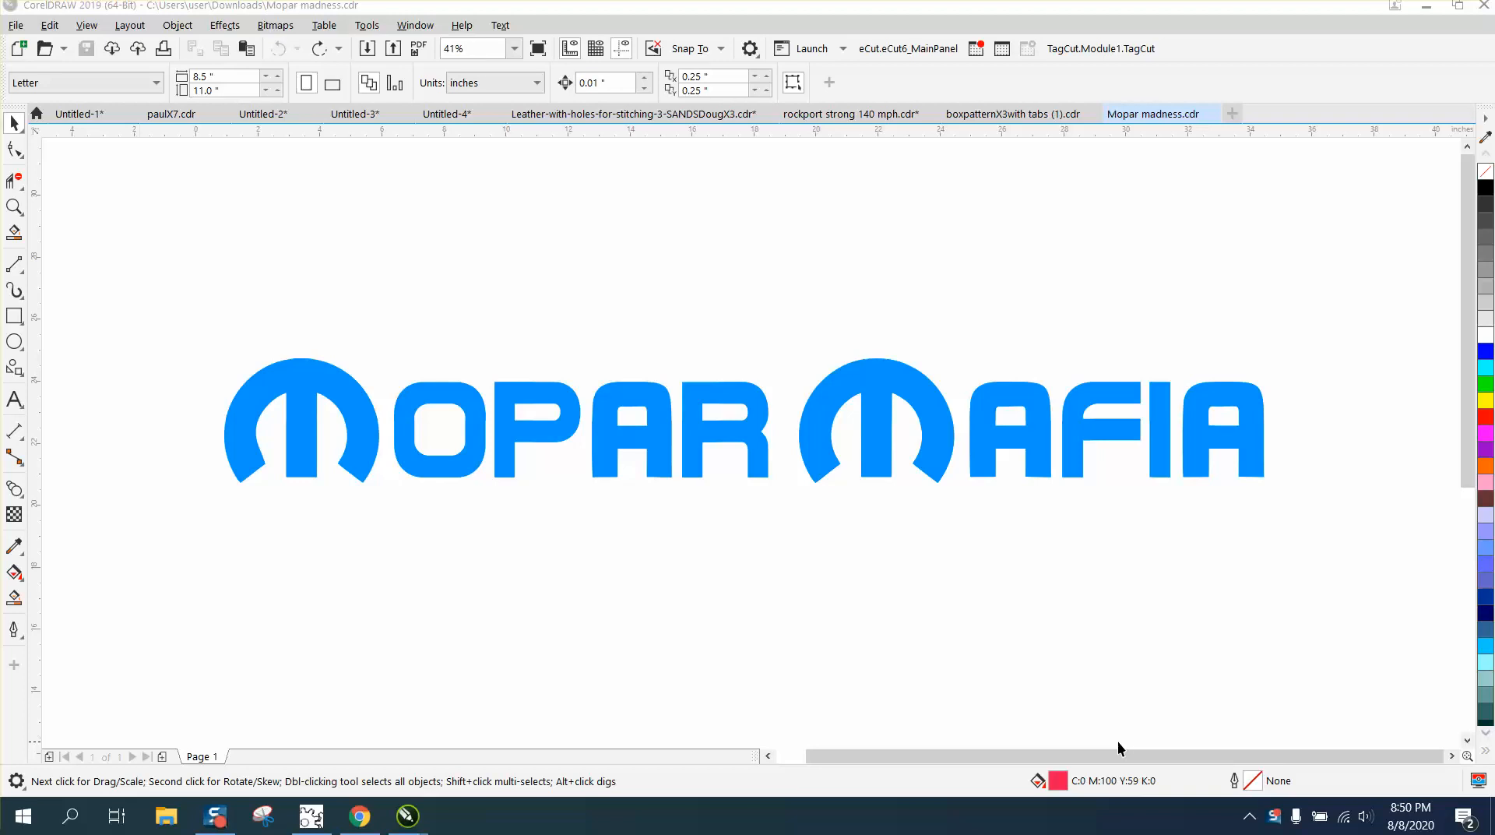
mouse_move(758, 547)
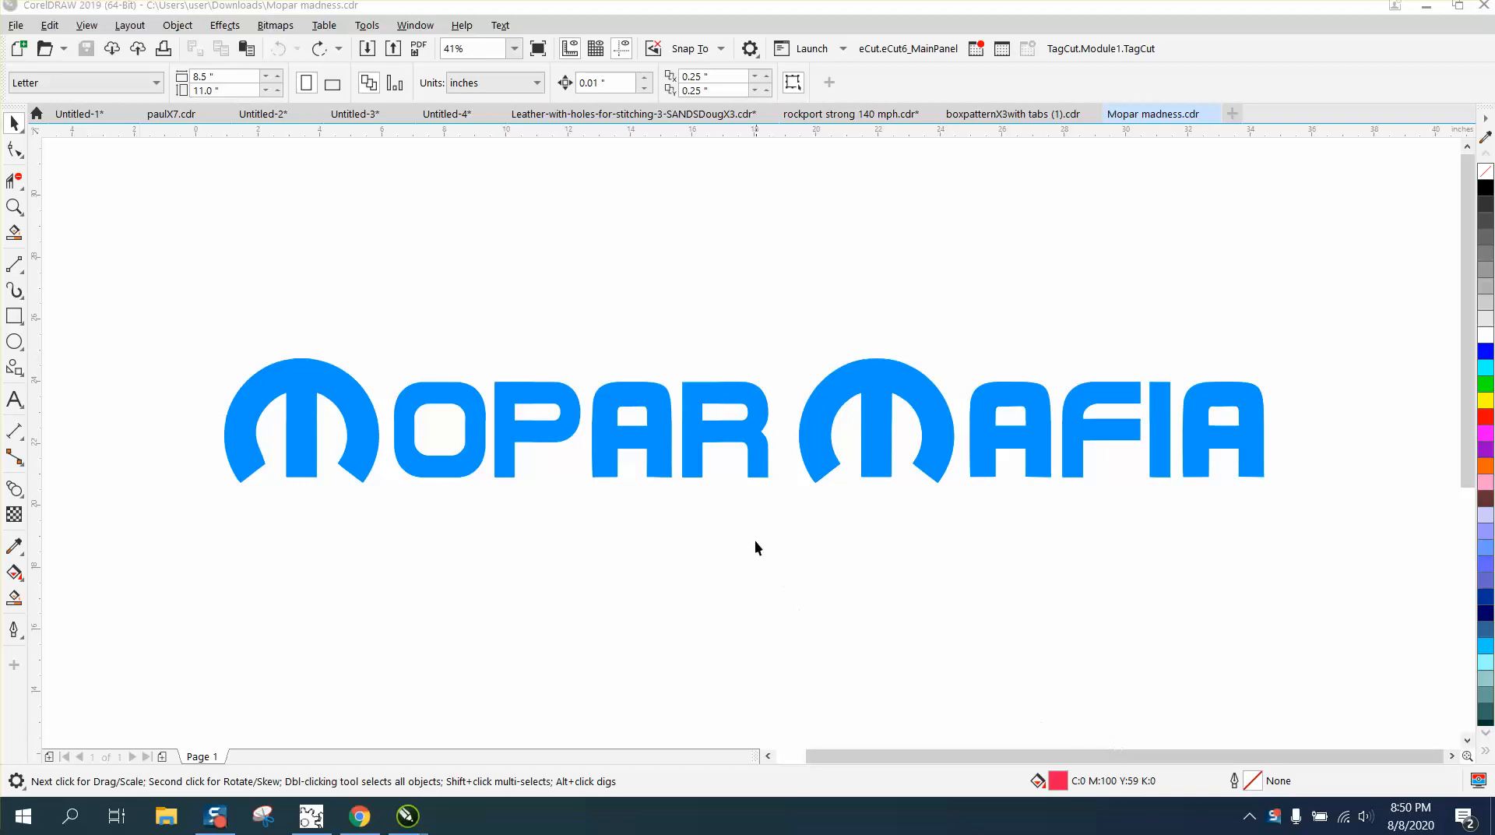
mouse_move(319, 394)
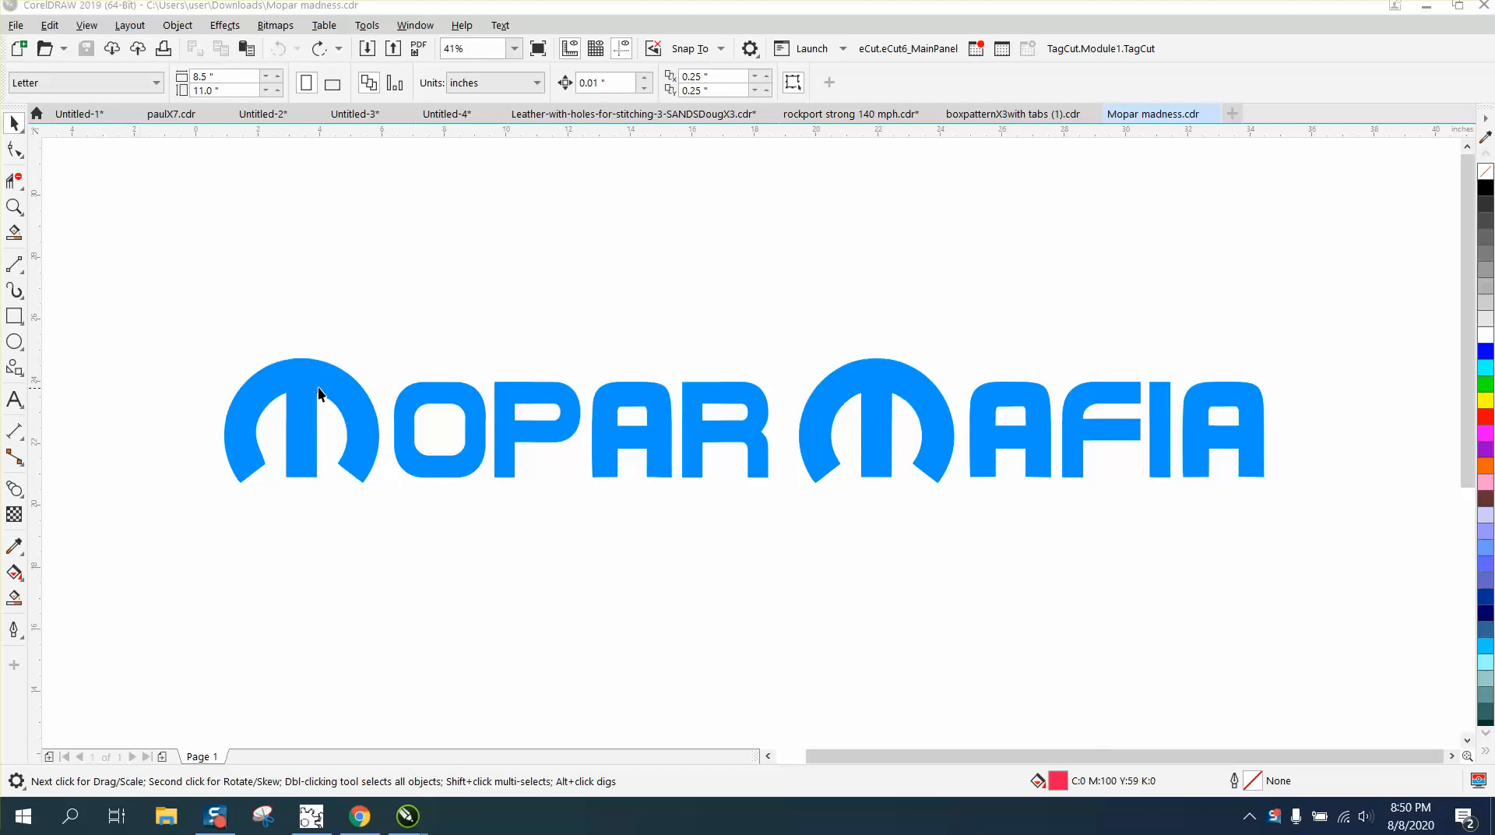
mouse_move(335, 400)
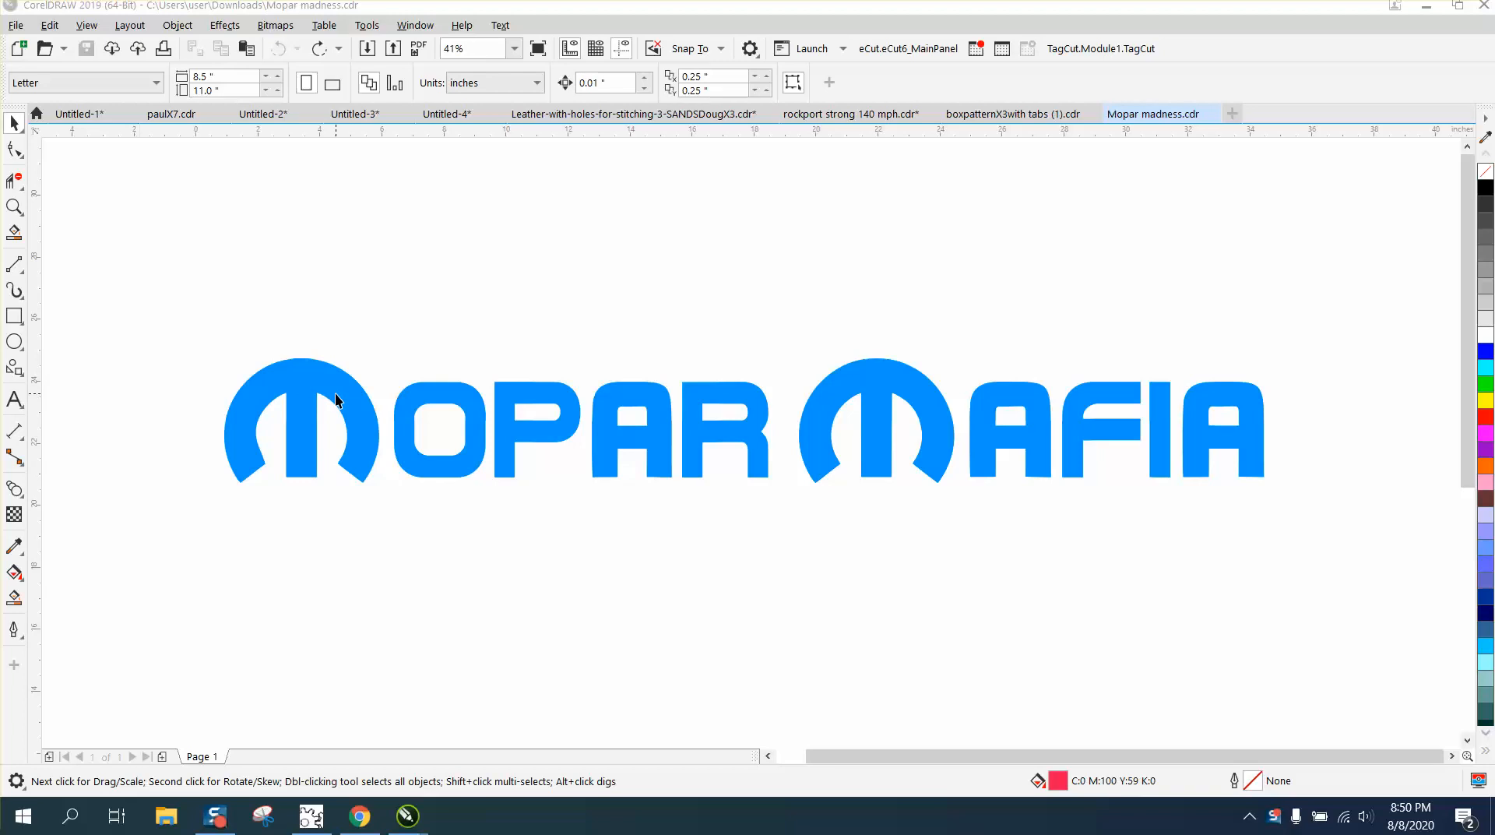
mouse_move(506, 402)
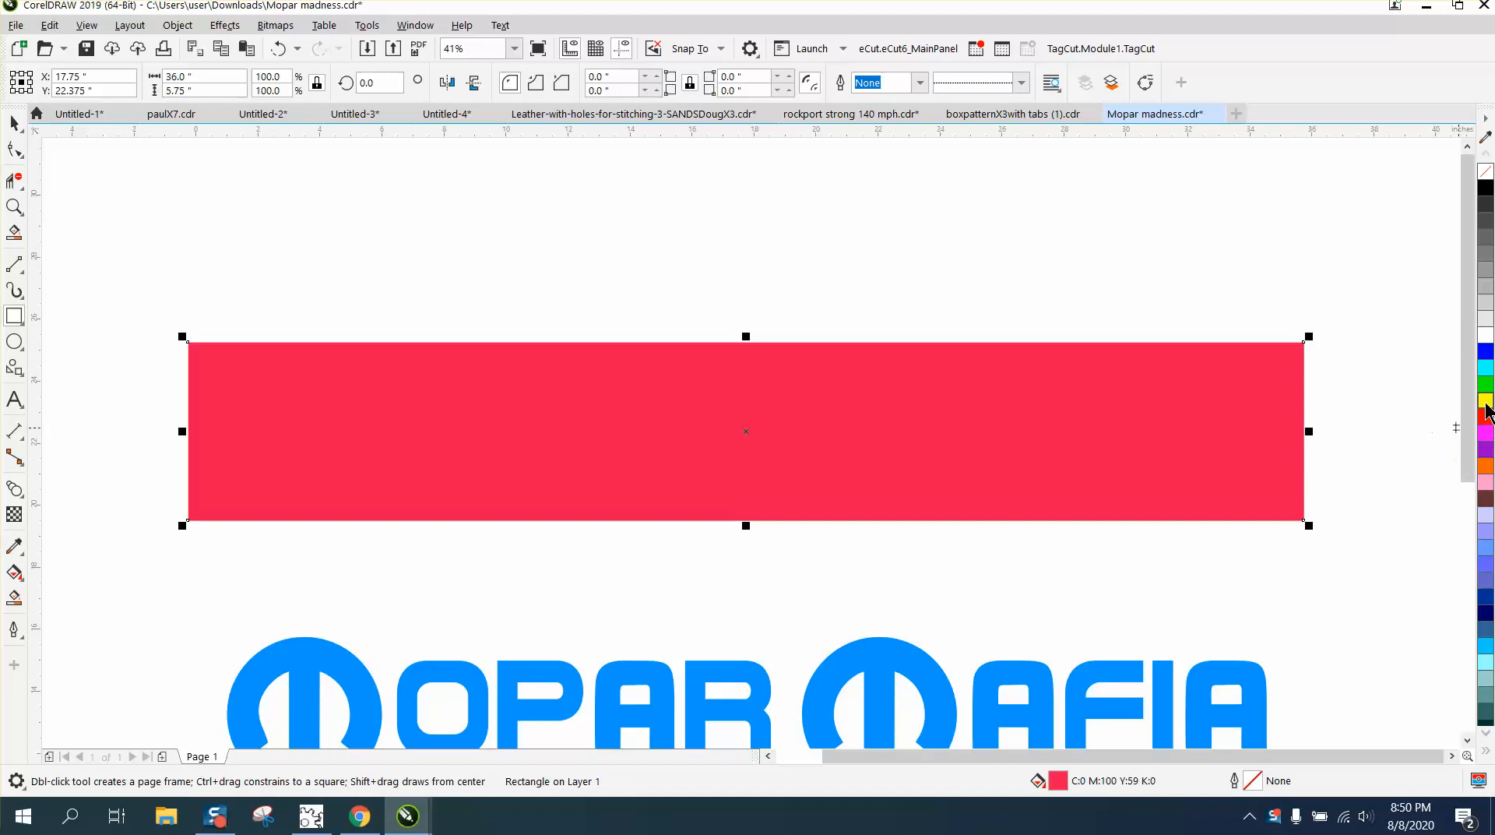
Fill the helper rectangle yellow and send it to the back of the page.
left_click(177, 25)
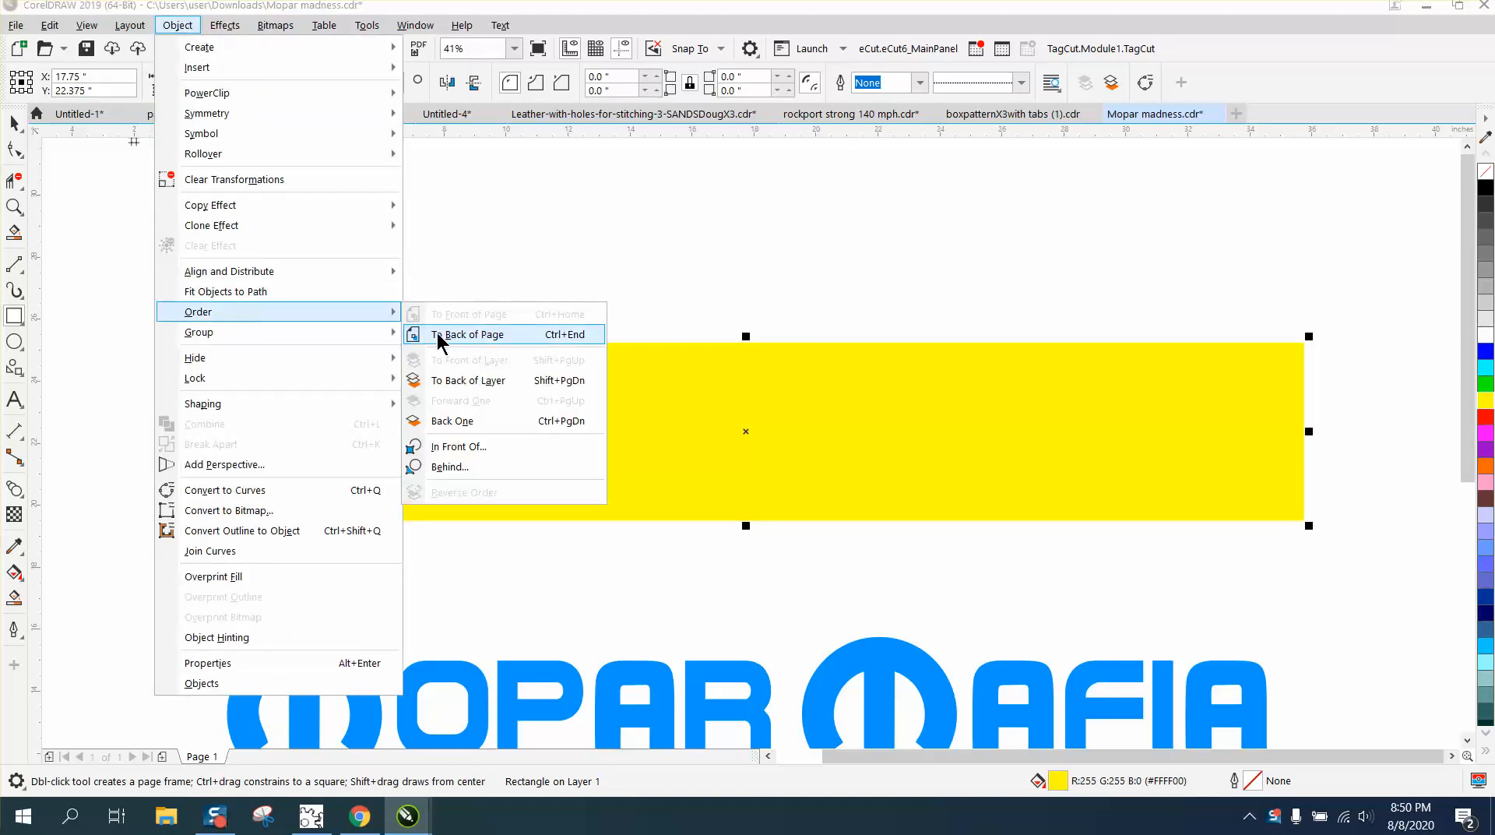
left_click(468, 334)
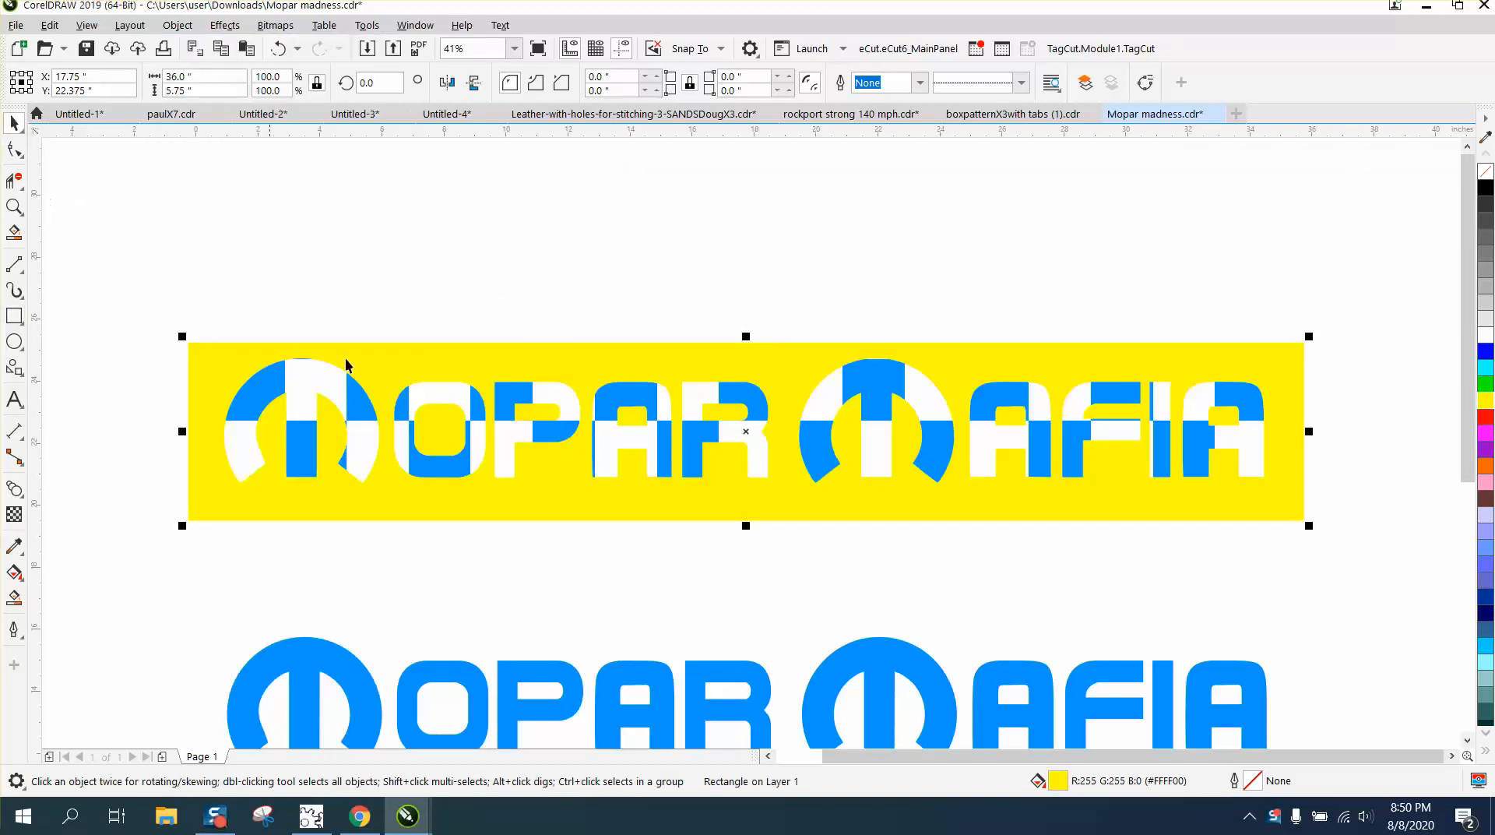
mouse_move(205, 378)
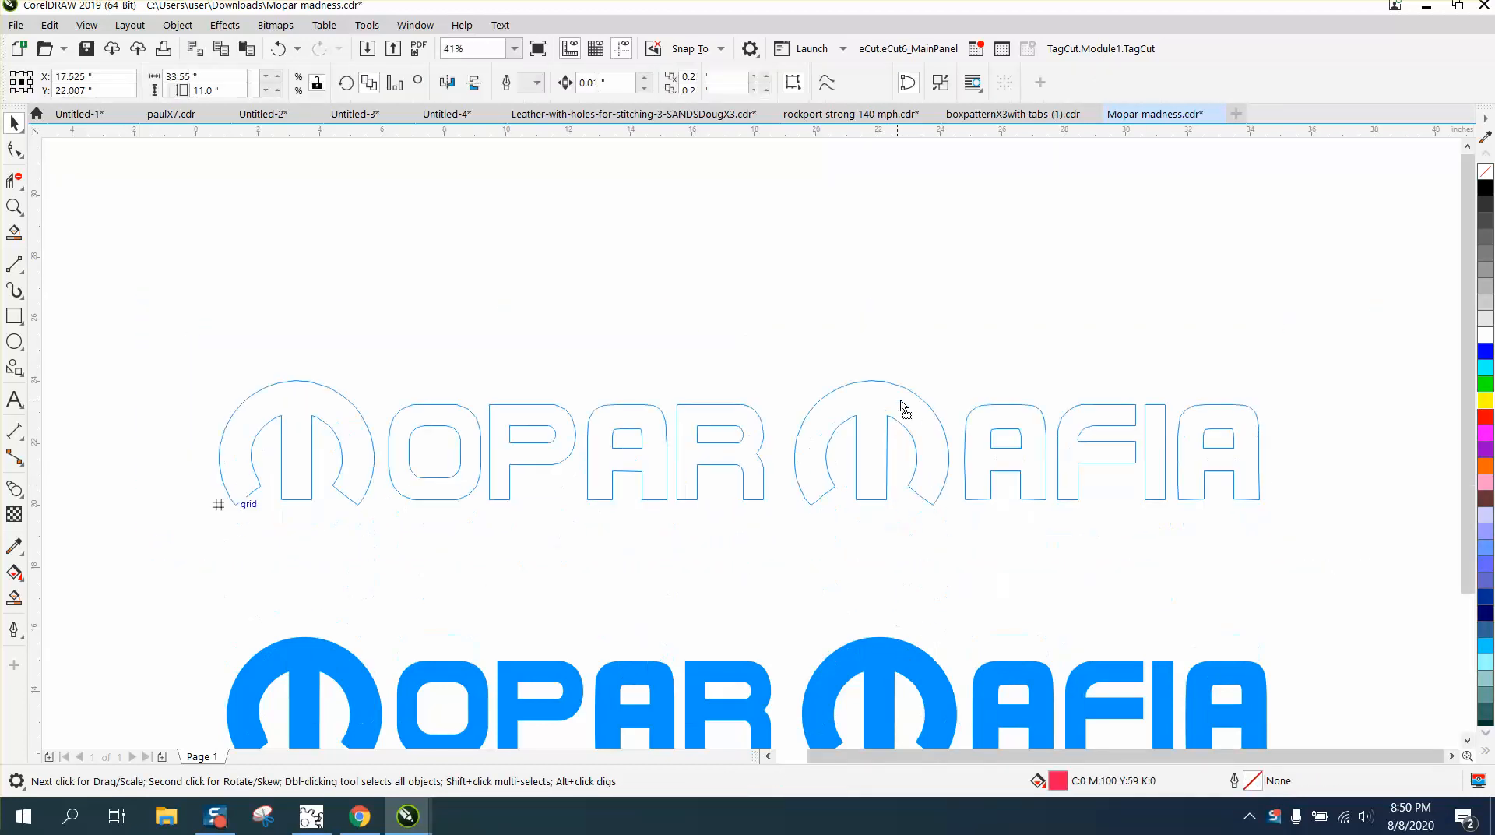
Remove the outlined logo copy and select the blue Mopar Mafia logo.
left_click(901, 401)
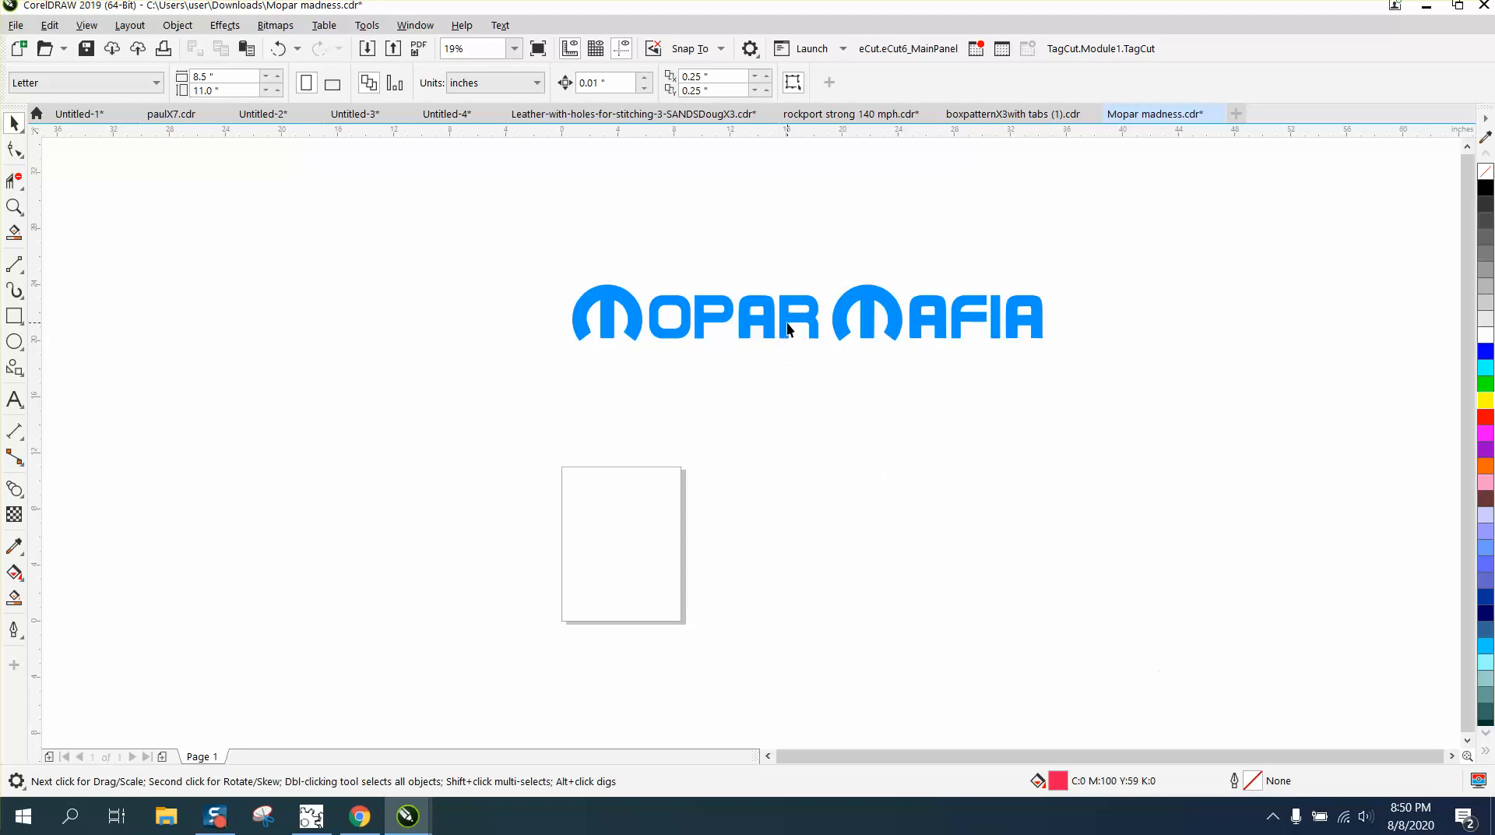
left_click(787, 325)
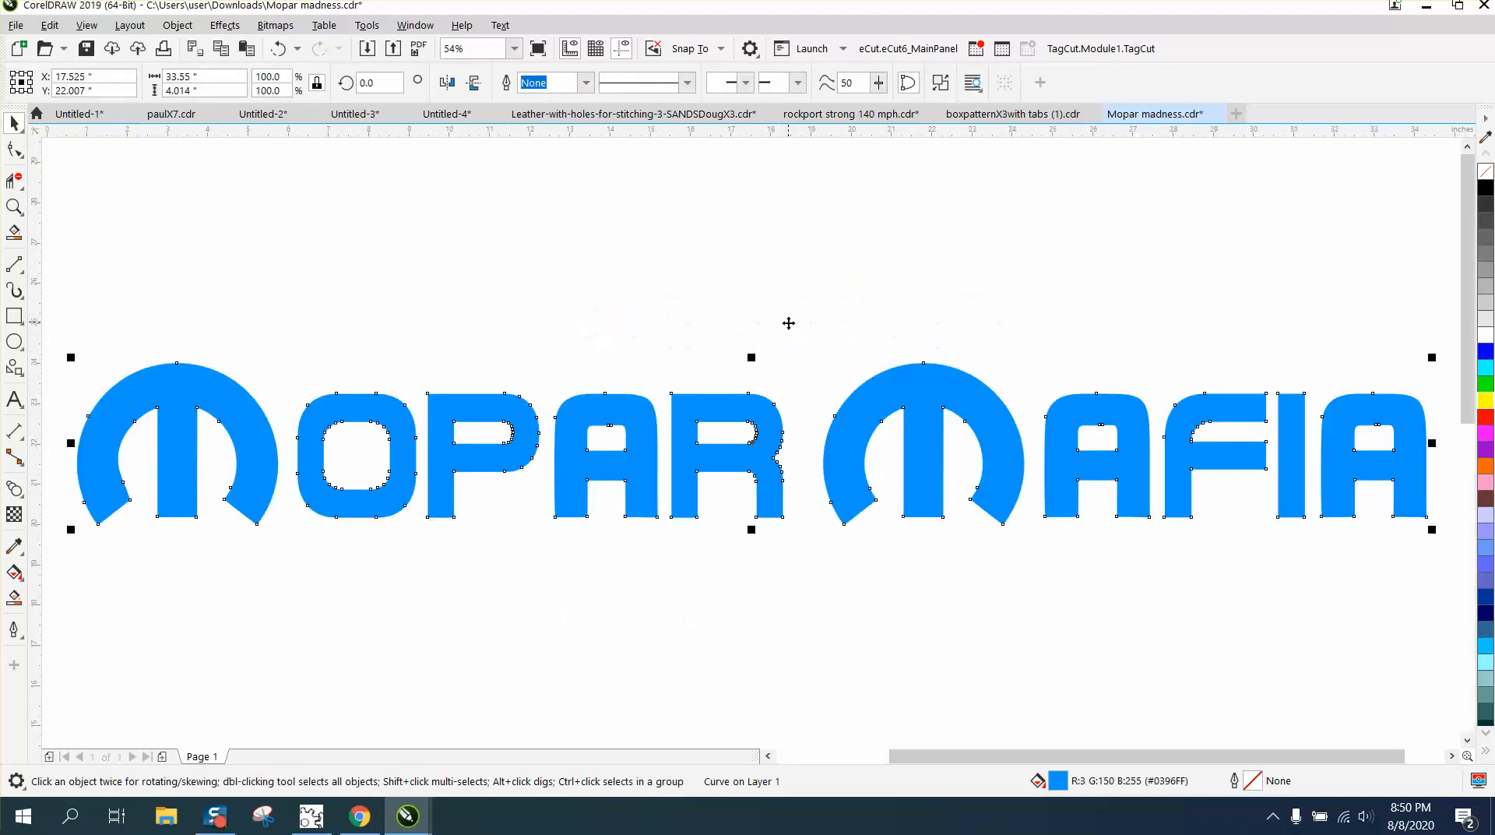
mouse_move(689, 323)
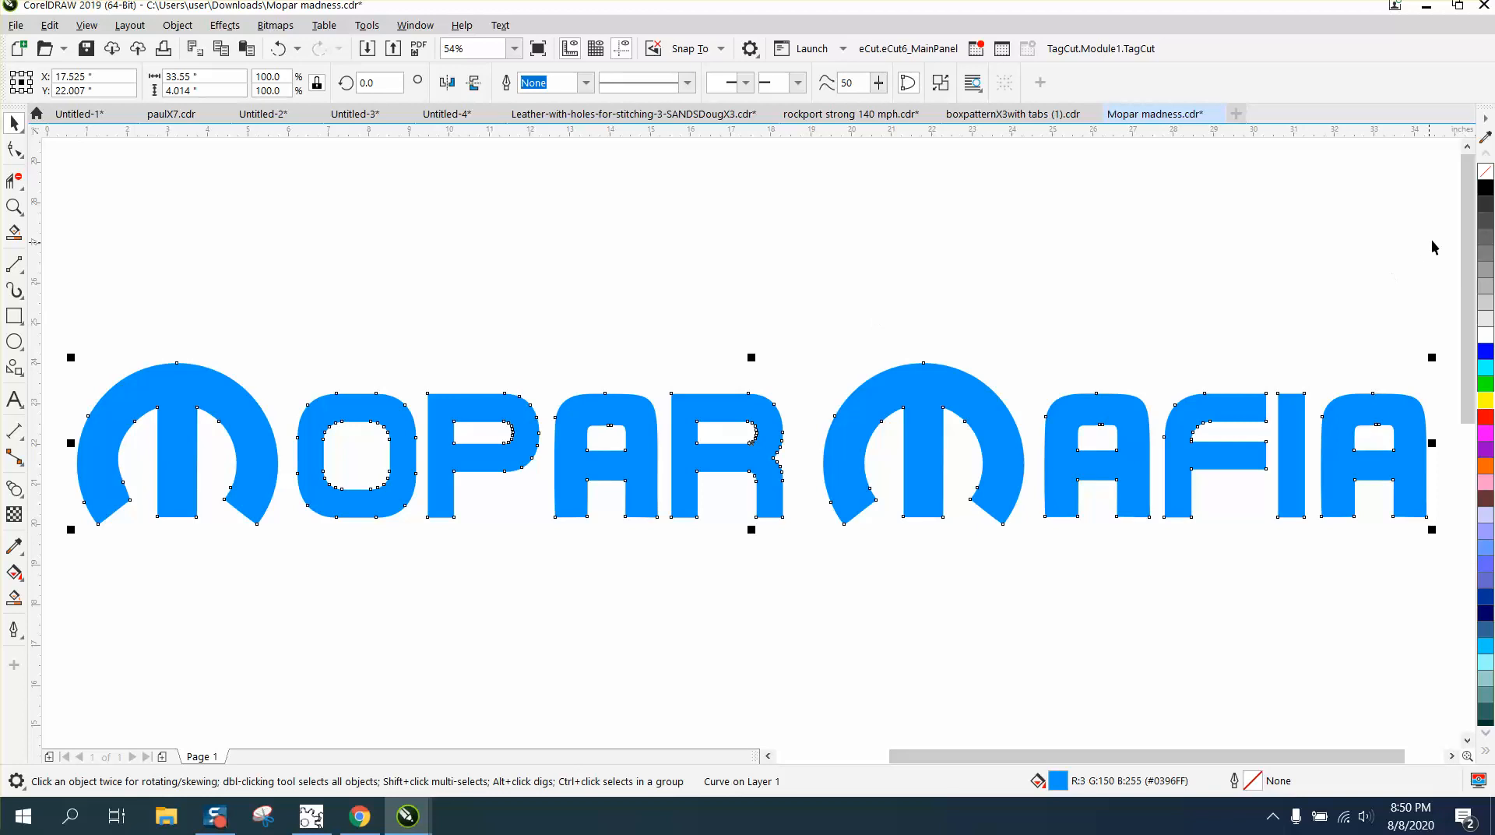
mouse_move(1427, 320)
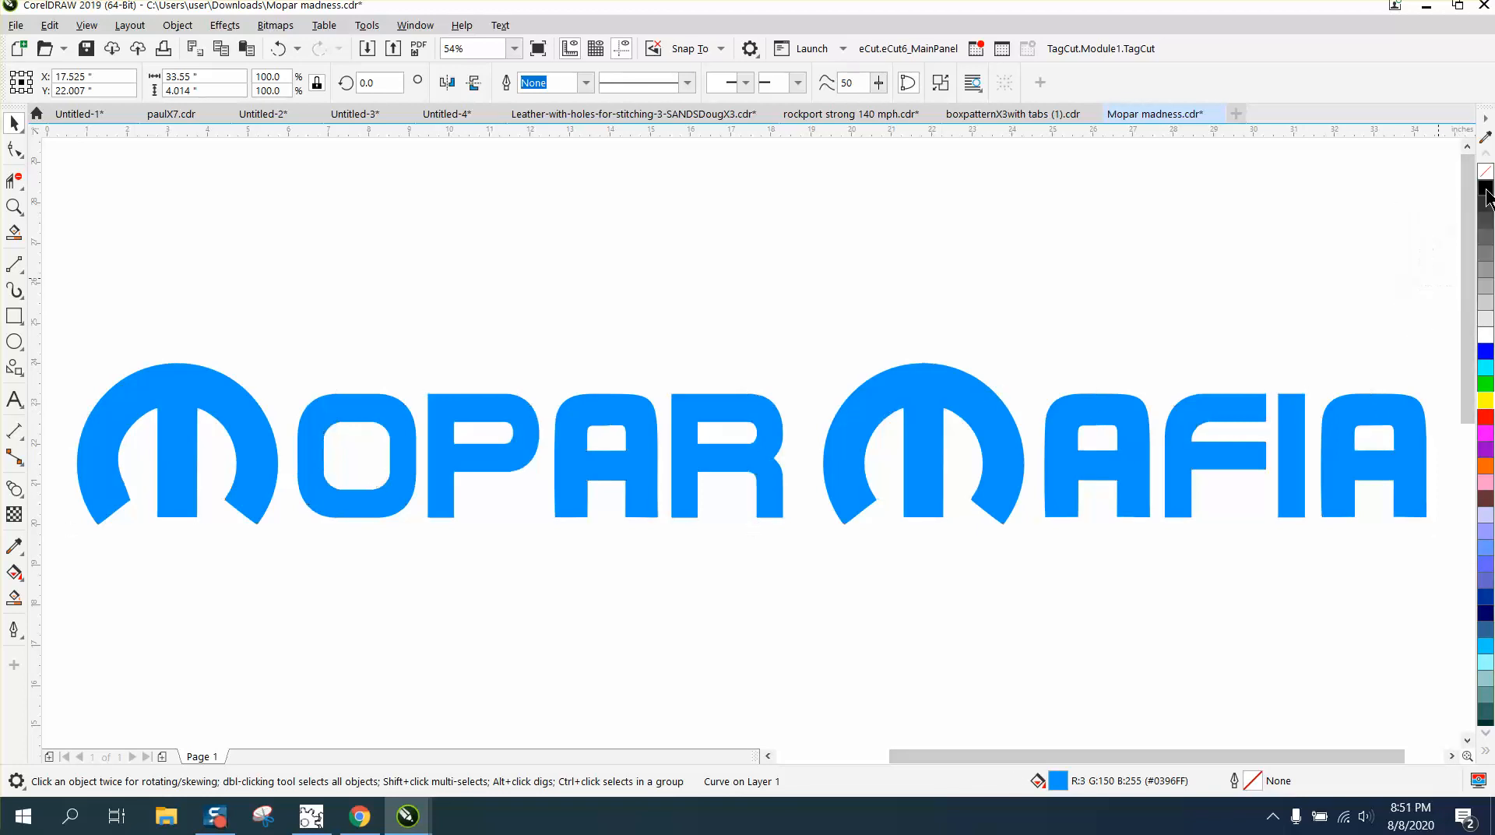
Give the logo a black hairline outline, duplicate it, and fill the original solid black.
left_click(991, 473)
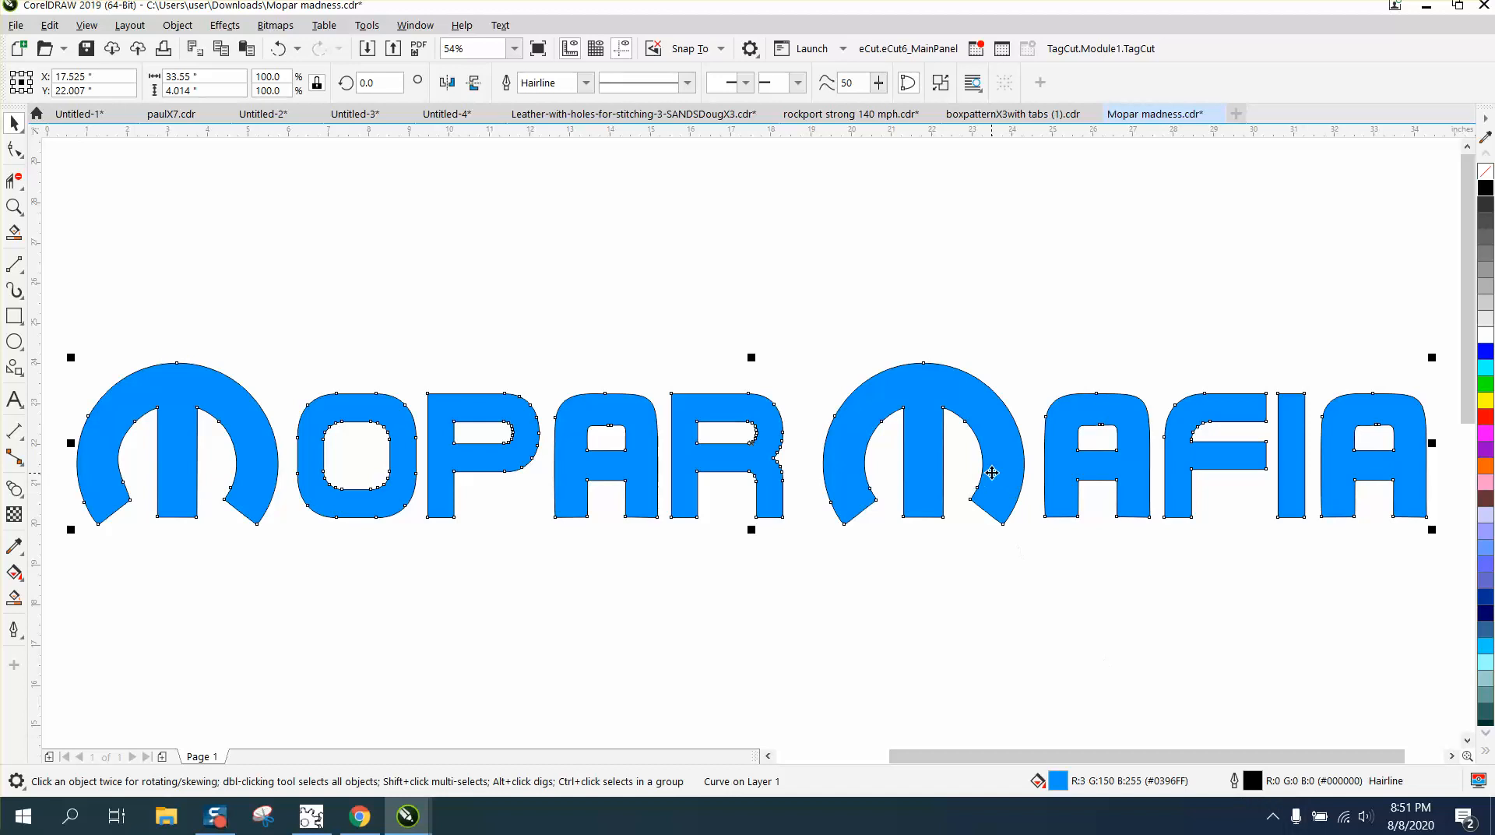
left_click(278, 49)
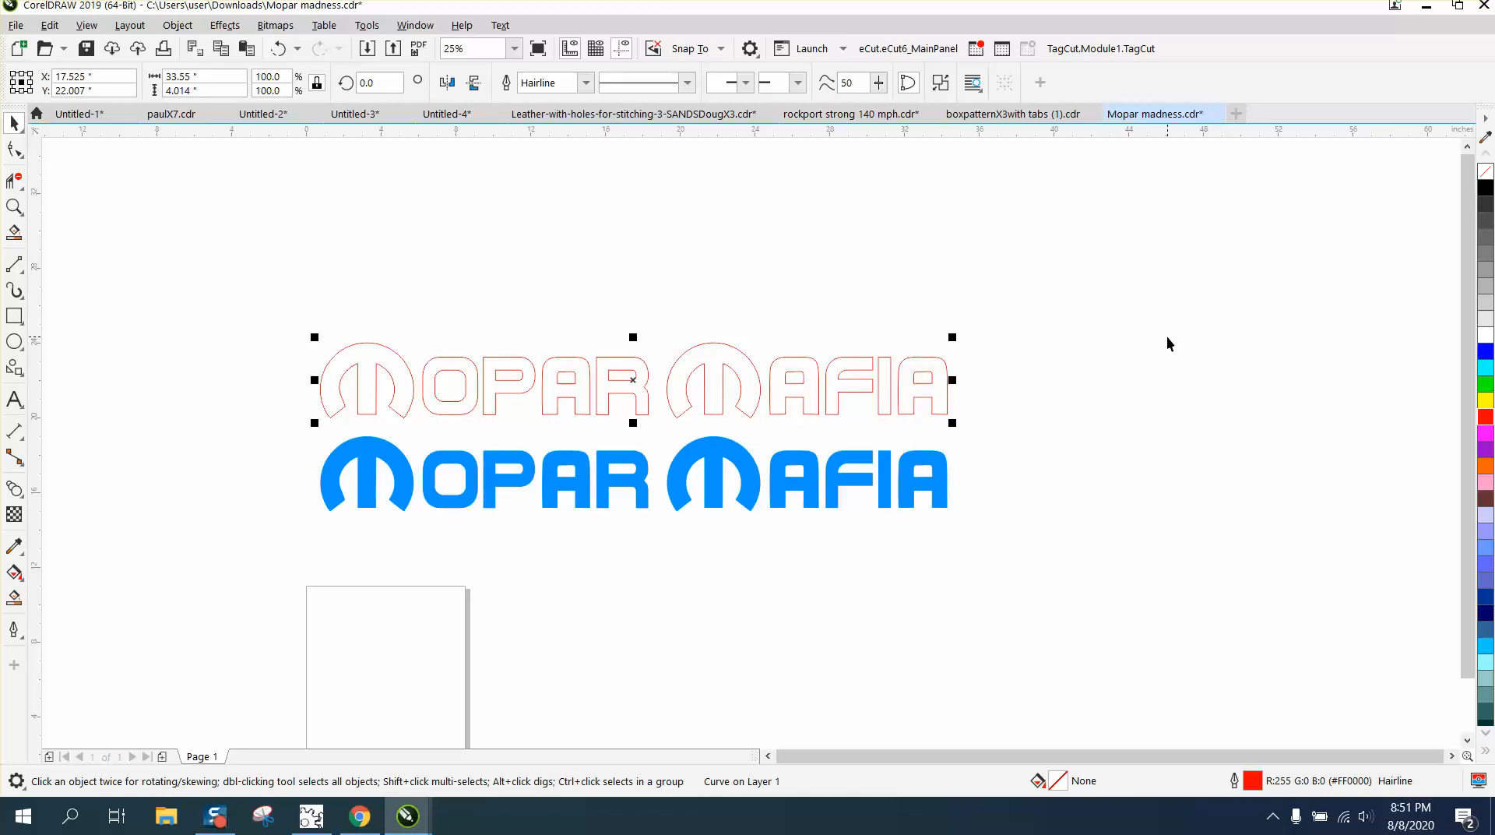
mouse_move(828, 581)
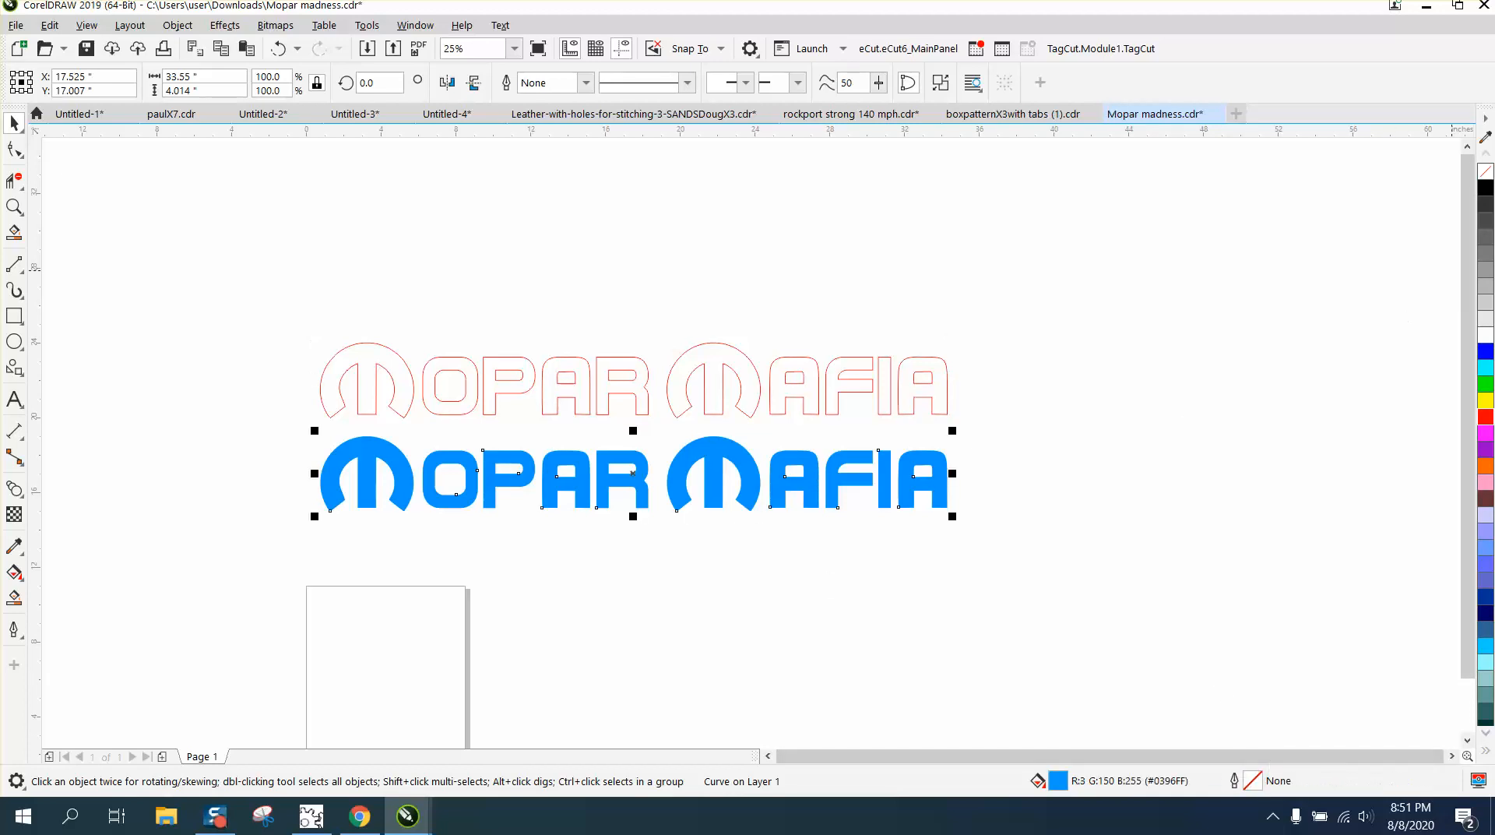
left_click(1484, 188)
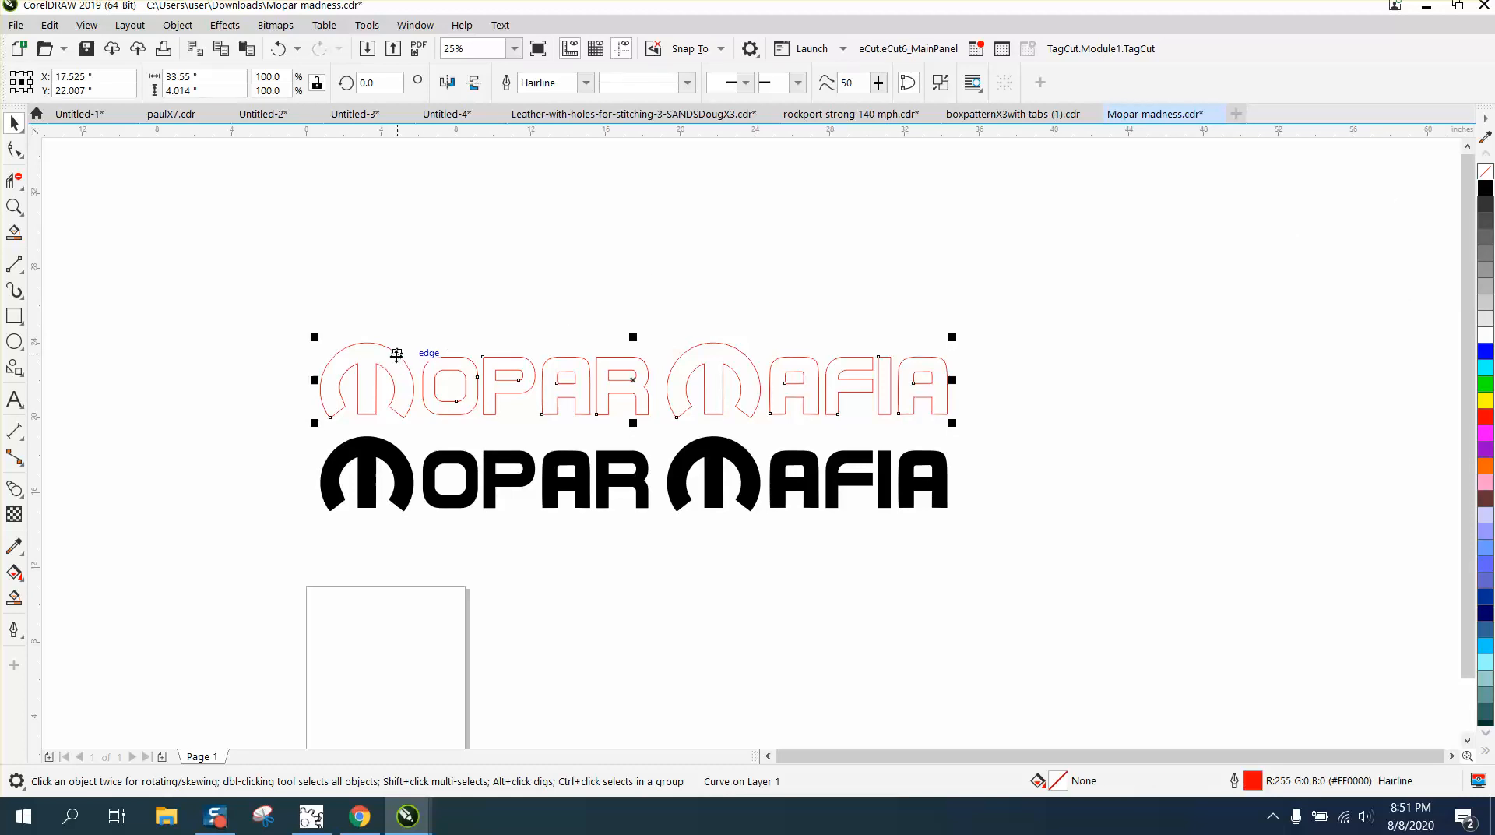
mouse_move(859, 410)
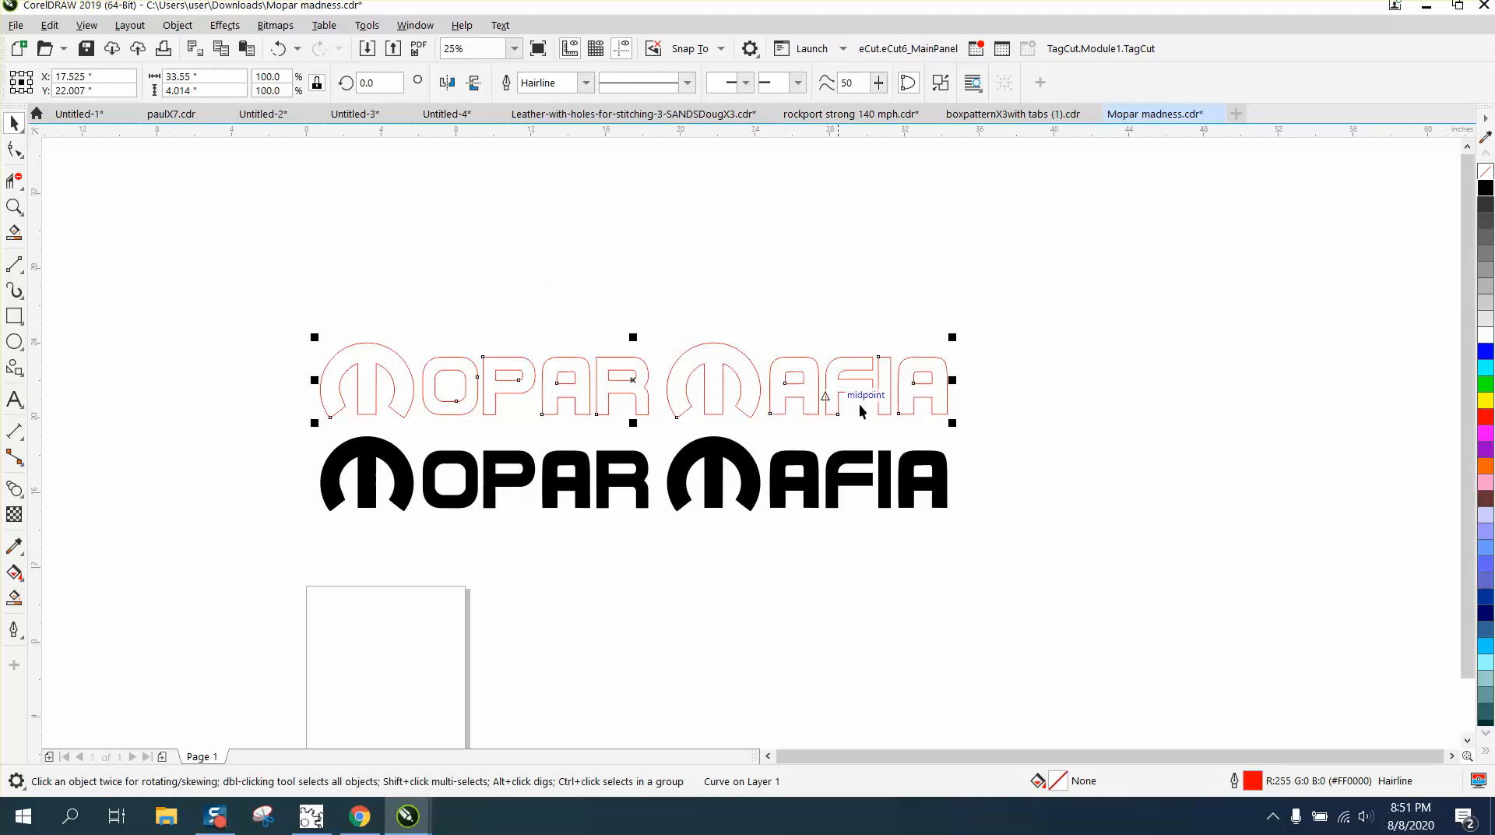
mouse_move(770, 413)
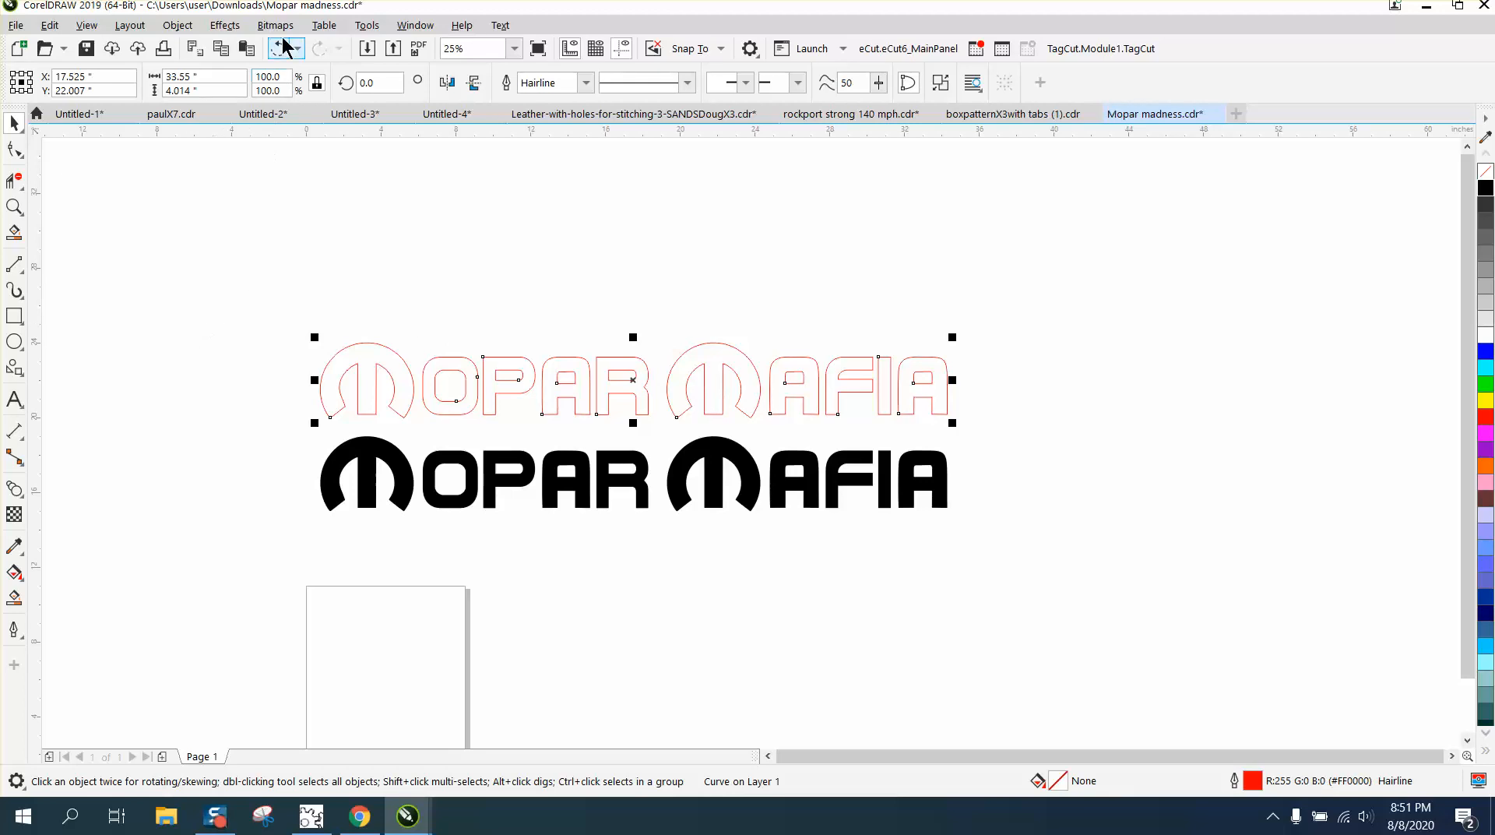
Bring up the Contour settings with Outside alignment, 1 step and 0.1-inch offset.
left_click(224, 24)
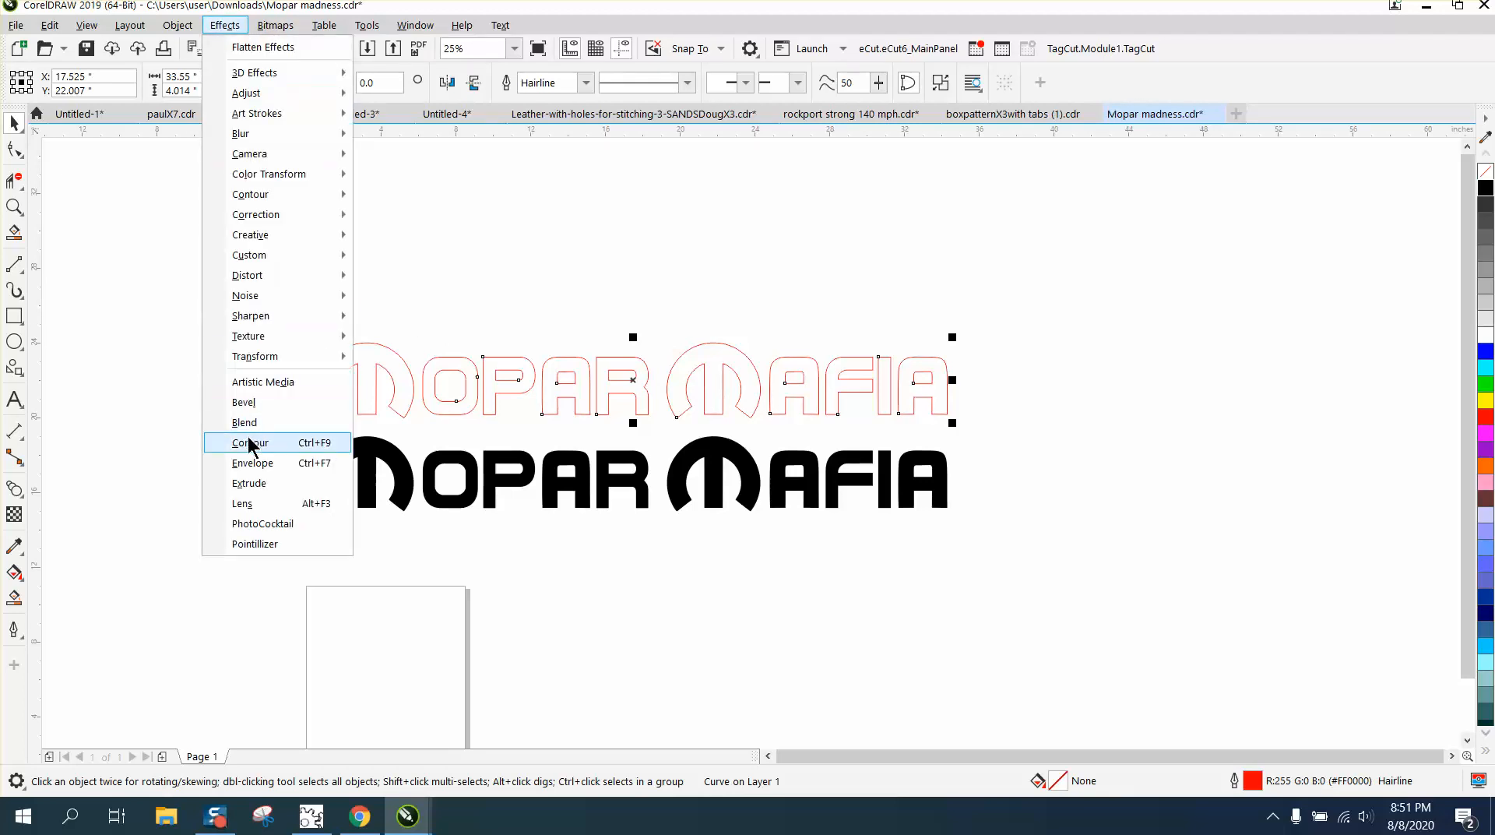
left_click(250, 442)
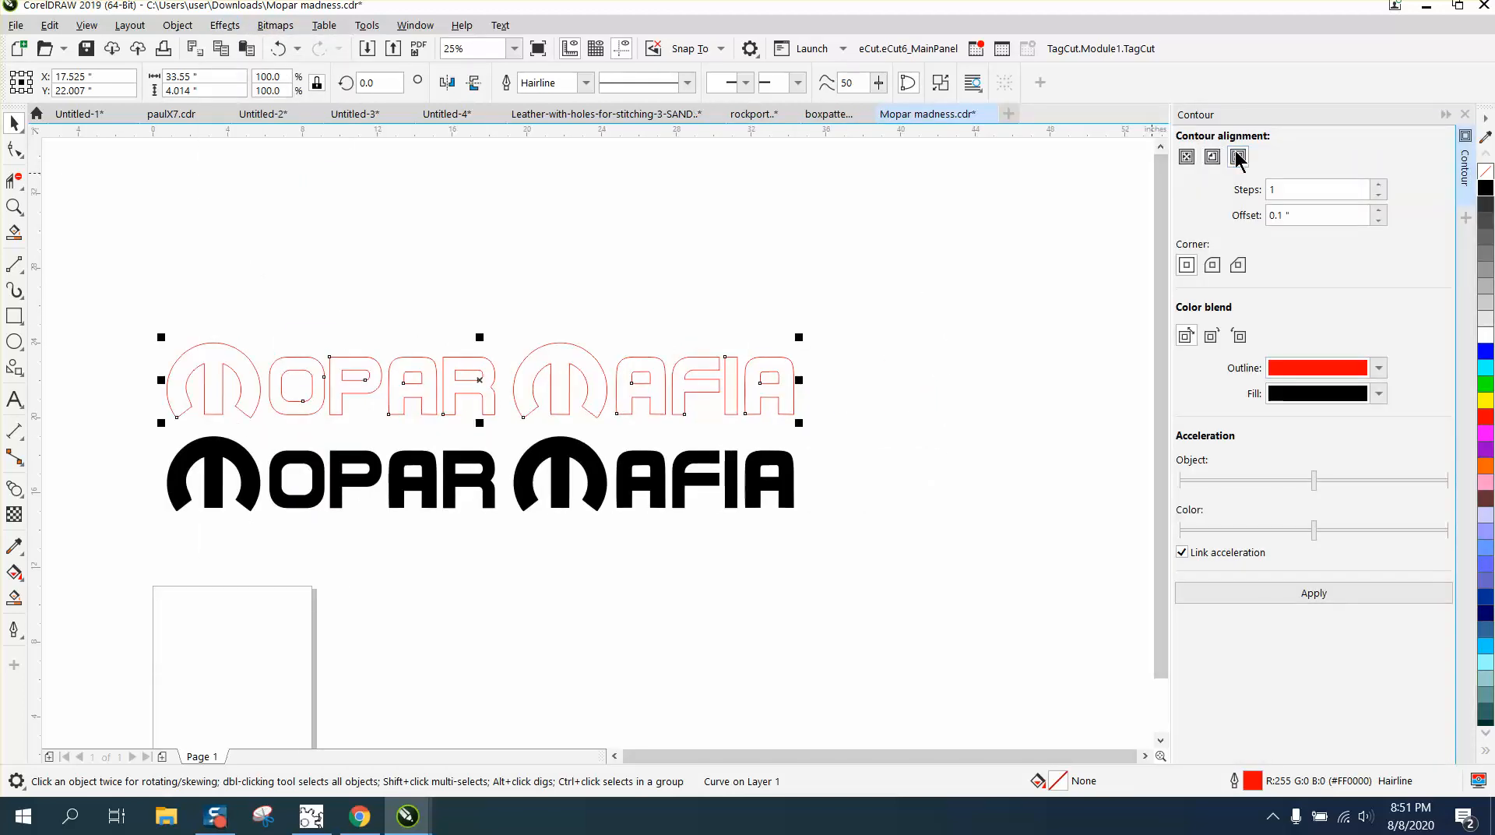
mouse_move(1305, 215)
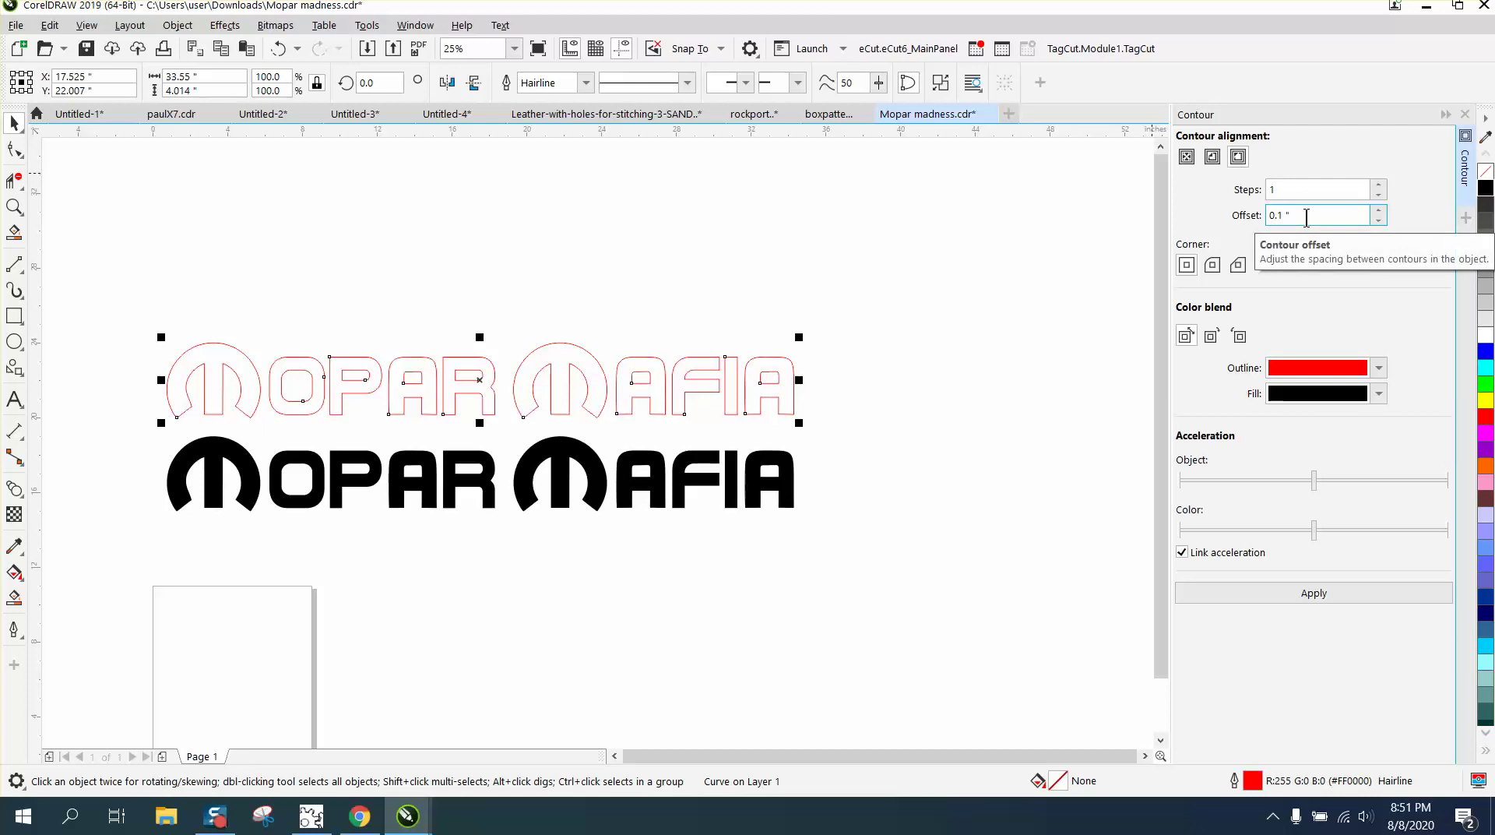
left_click(1313, 592)
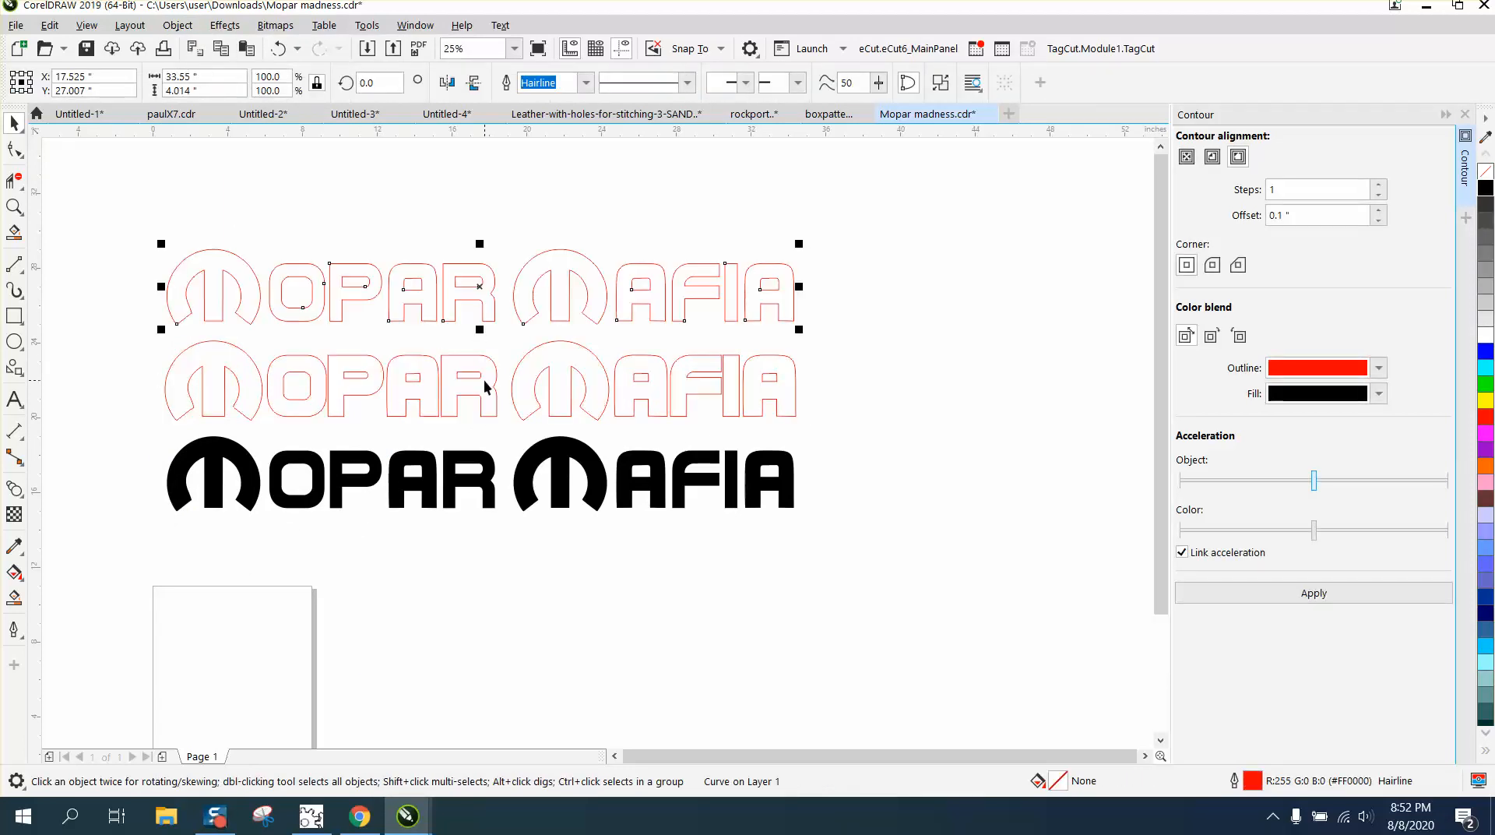
mouse_move(544, 379)
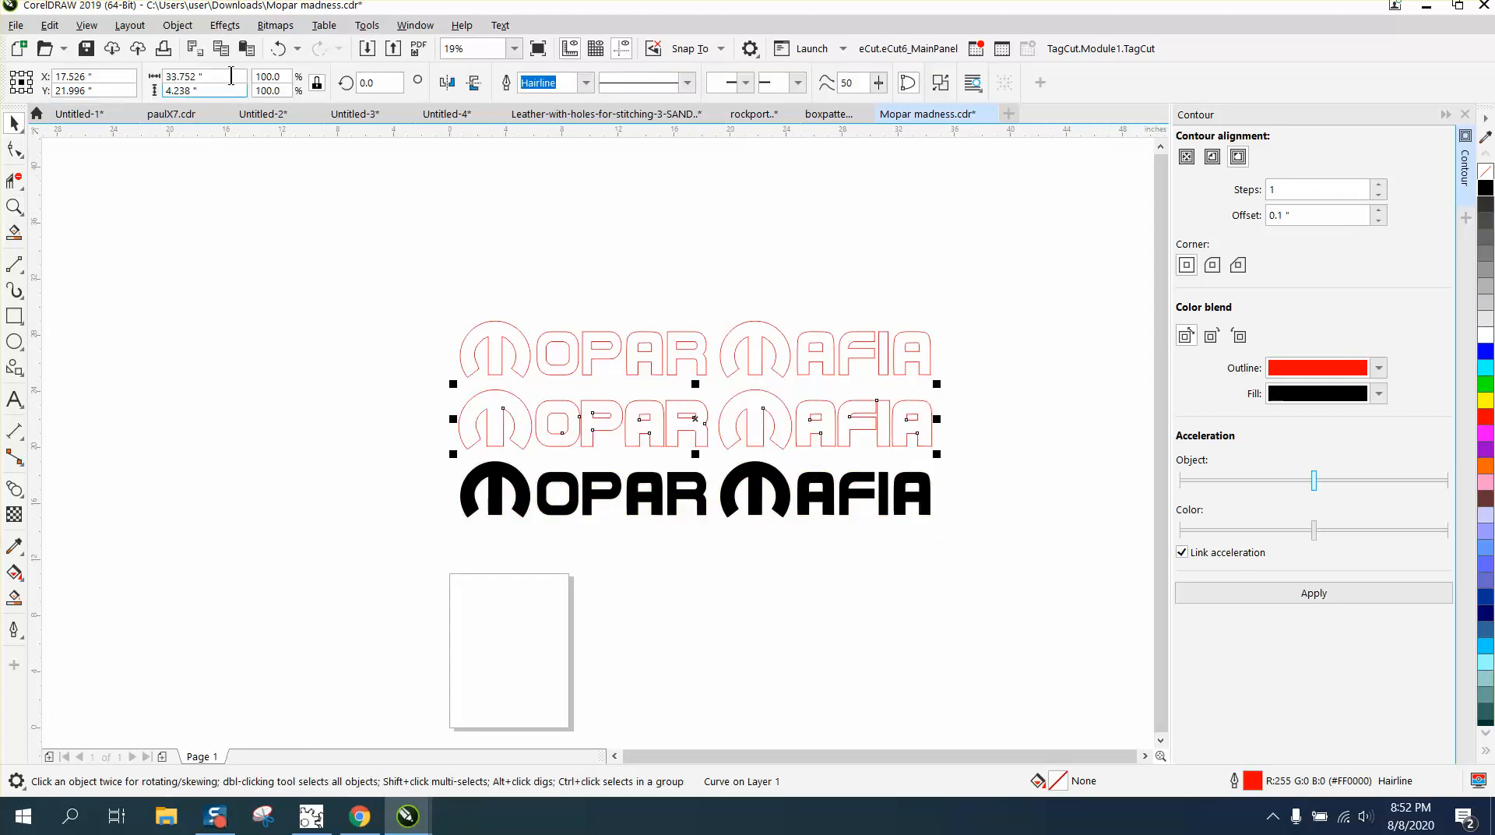
mouse_move(720, 368)
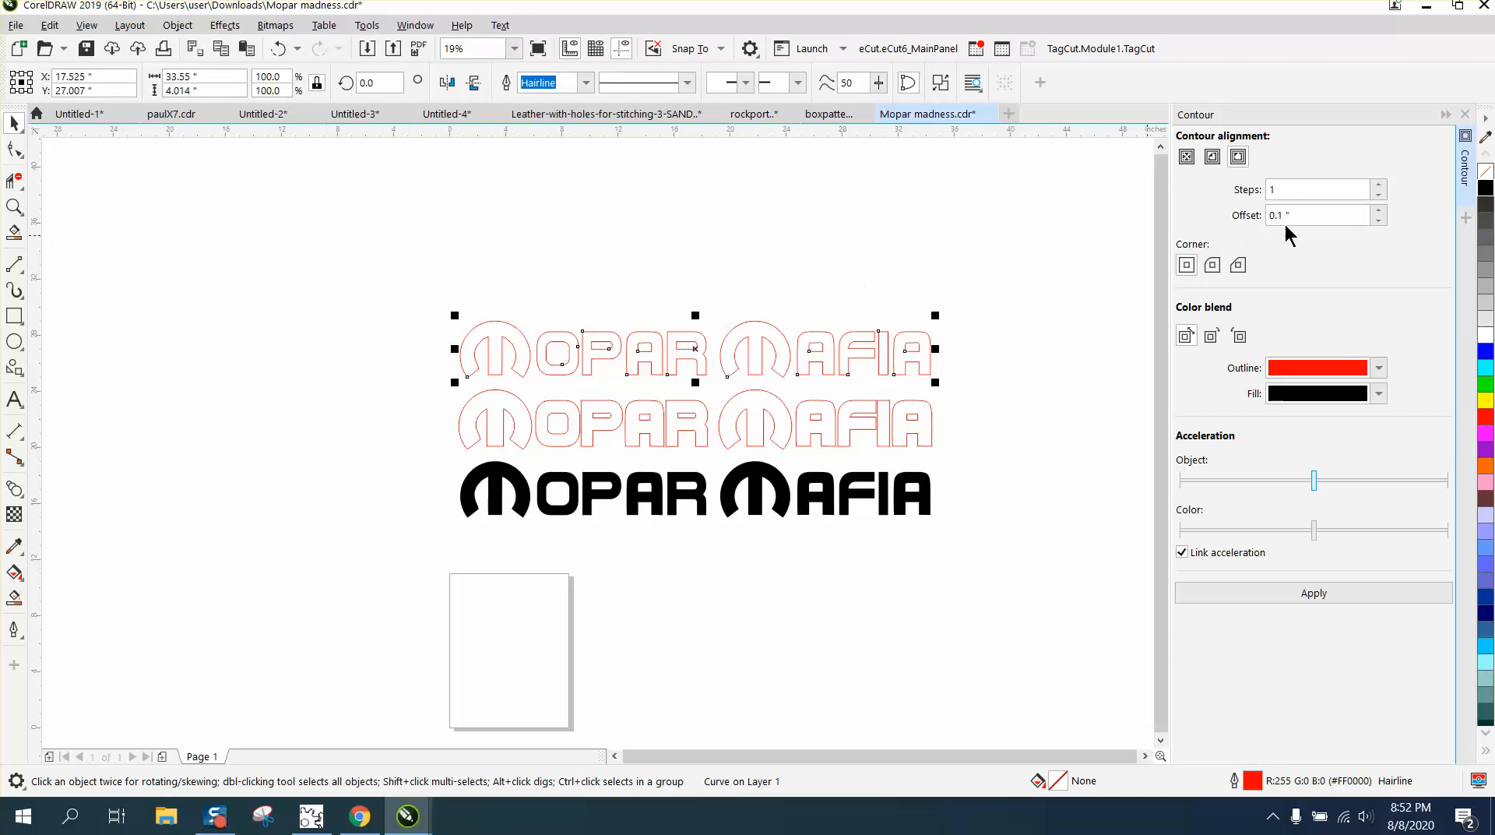
Change the contour offset to 1 inch and apply it to the logo.
triple_click(1318, 215)
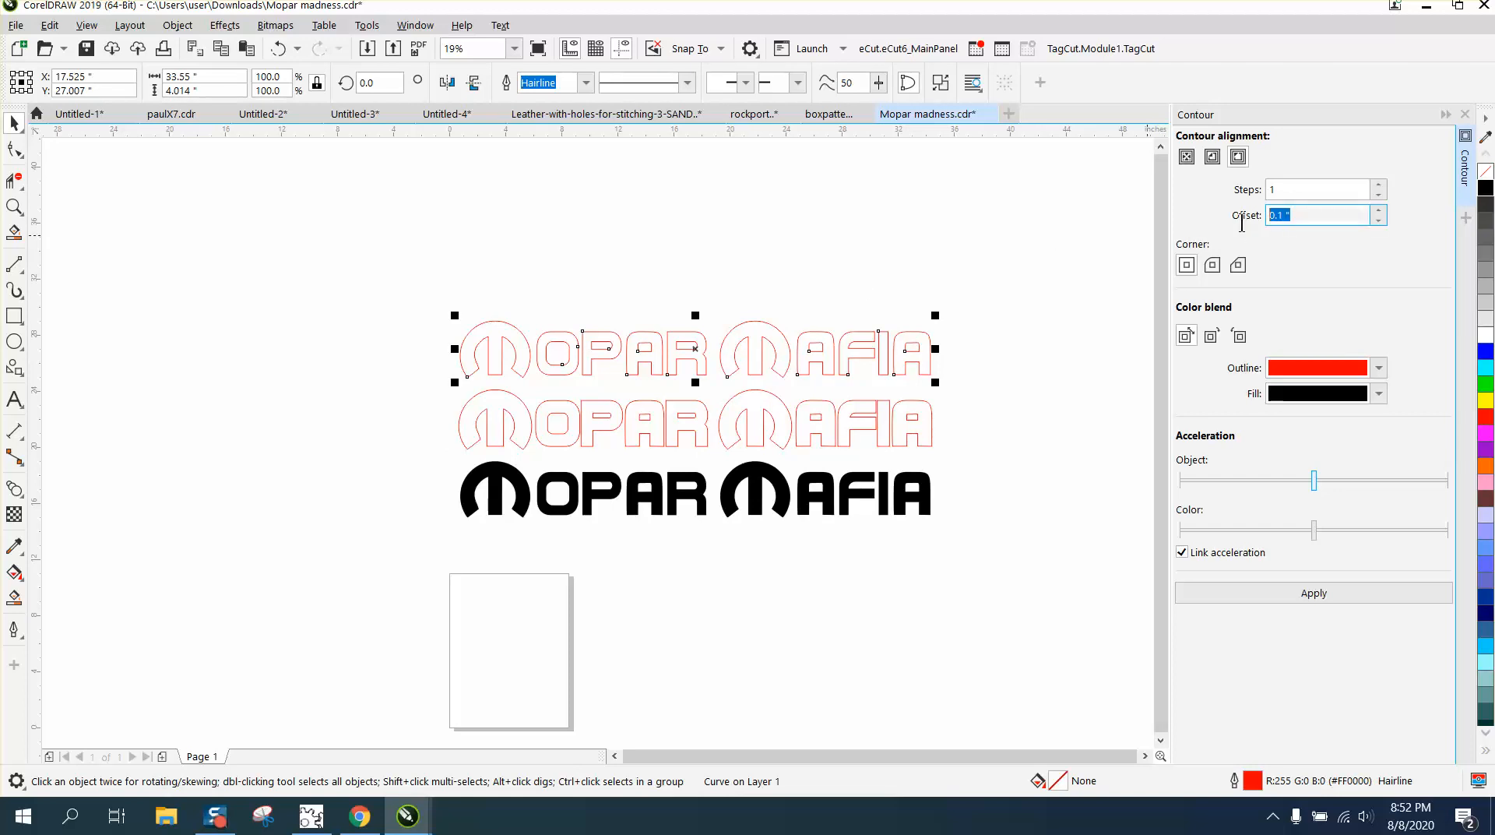
mouse_move(1245, 233)
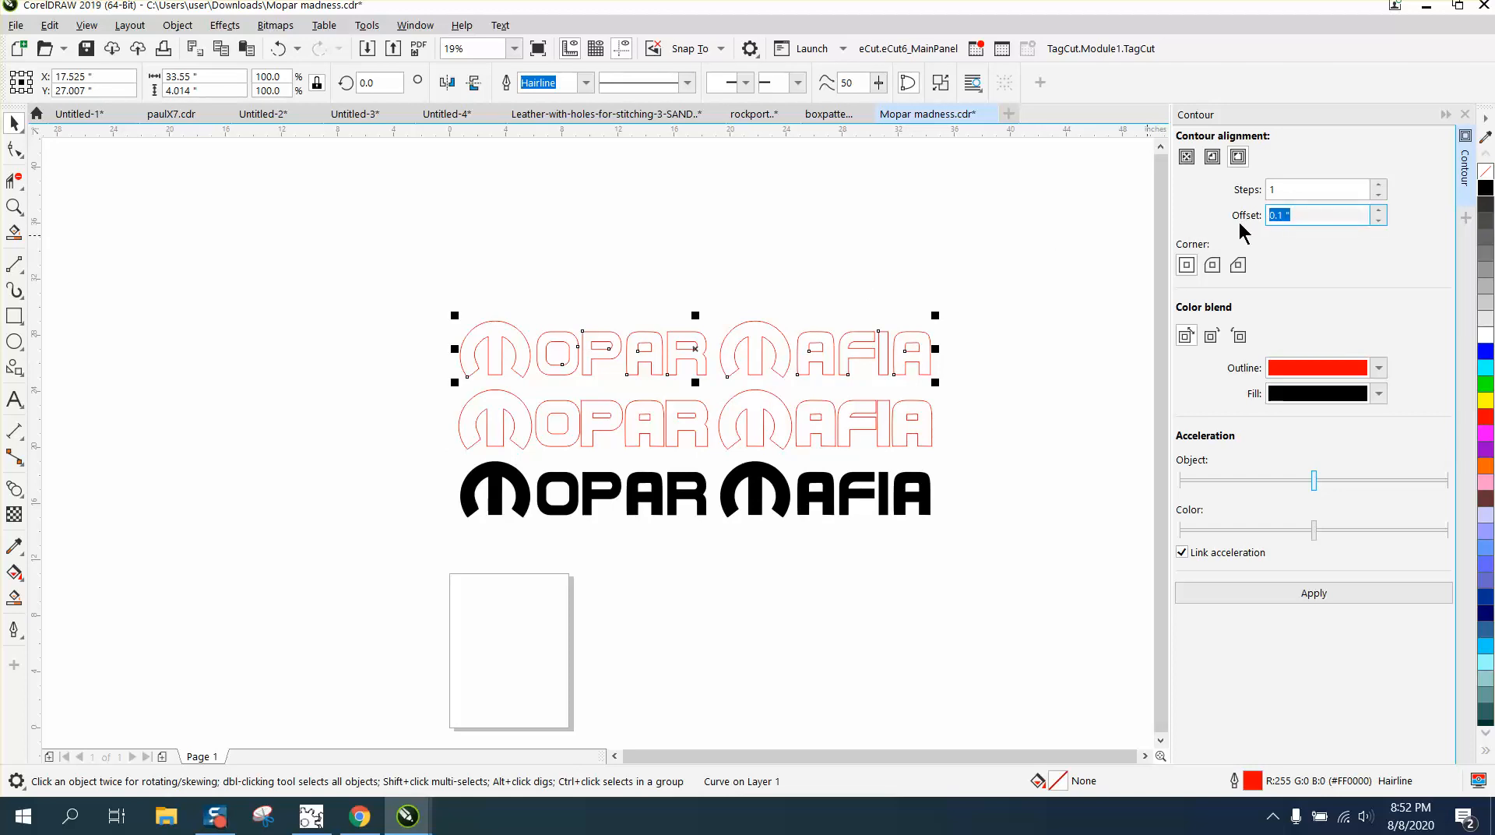
type("2")
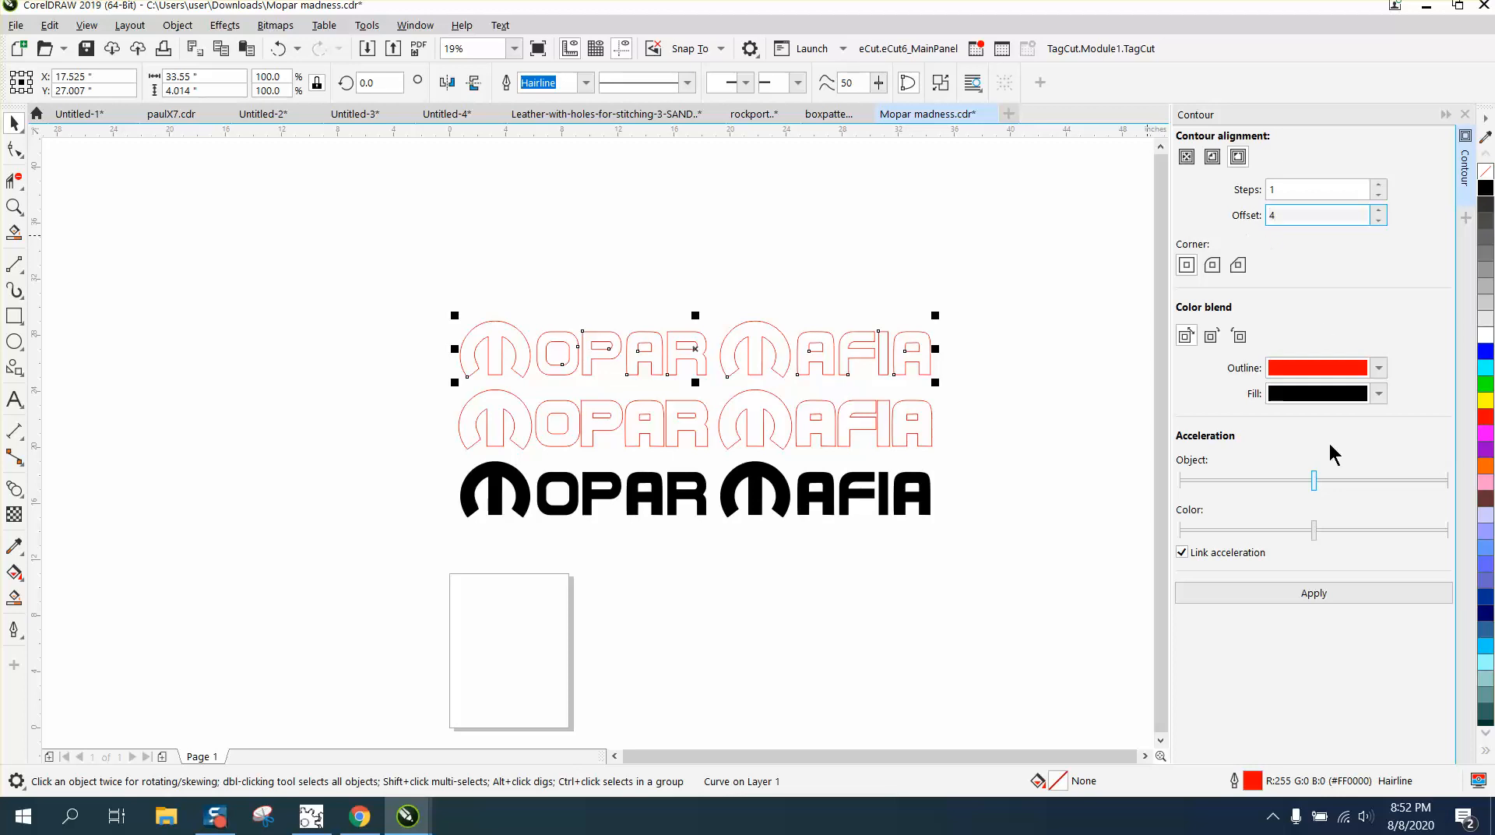
left_click(1313, 593)
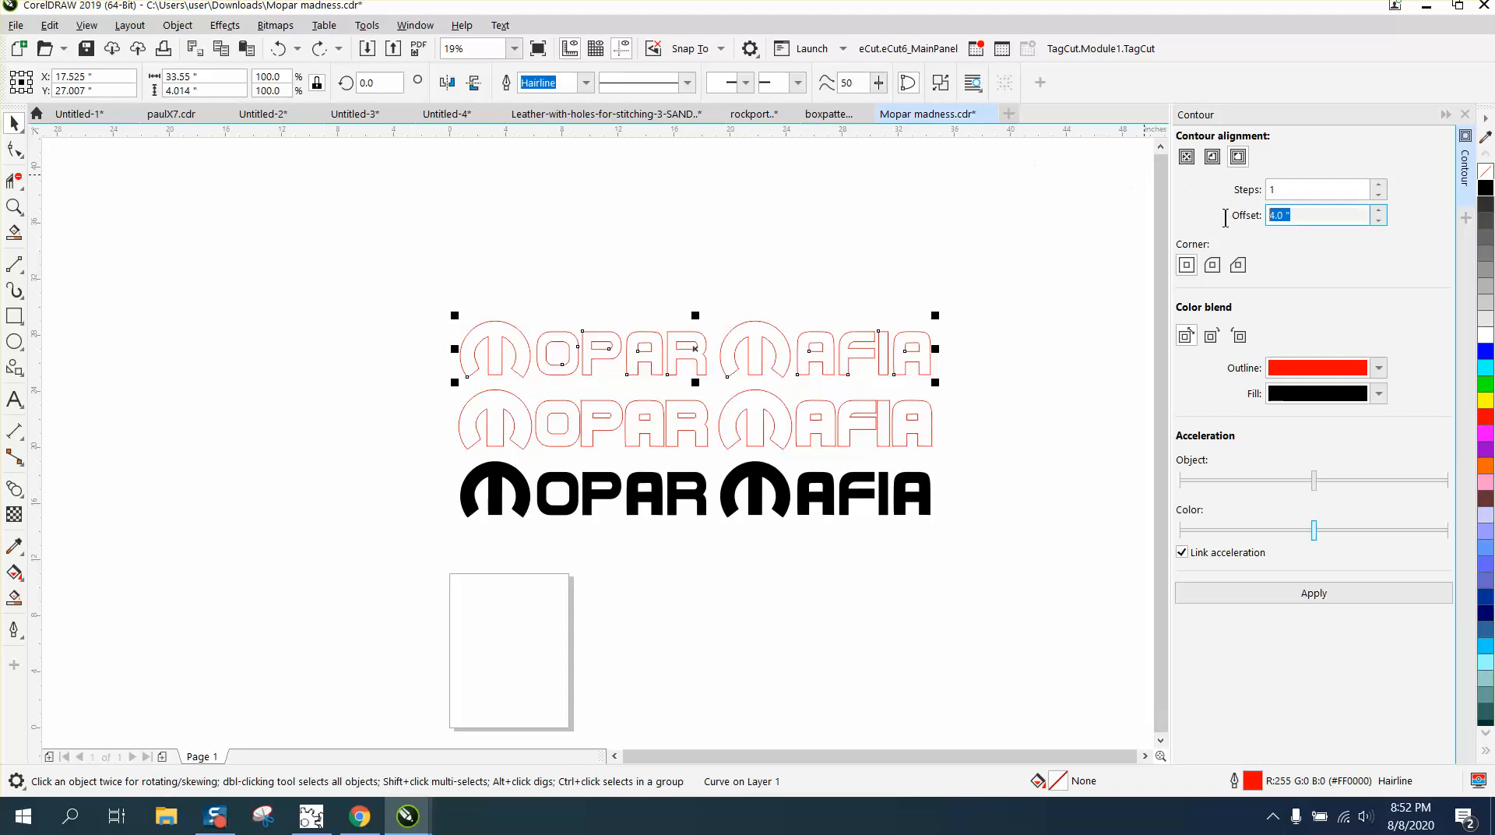
type("1")
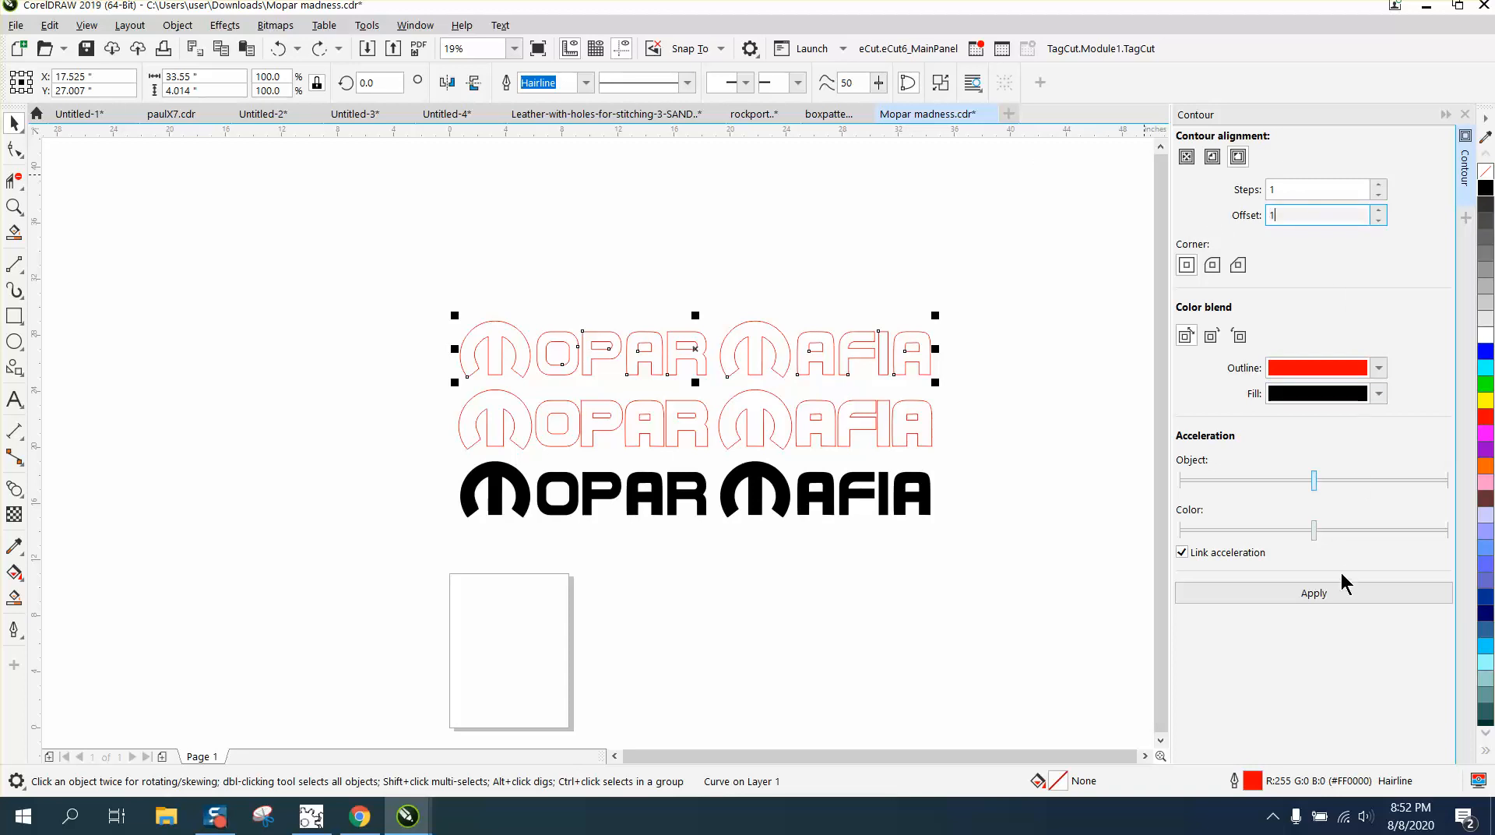
left_click(1313, 593)
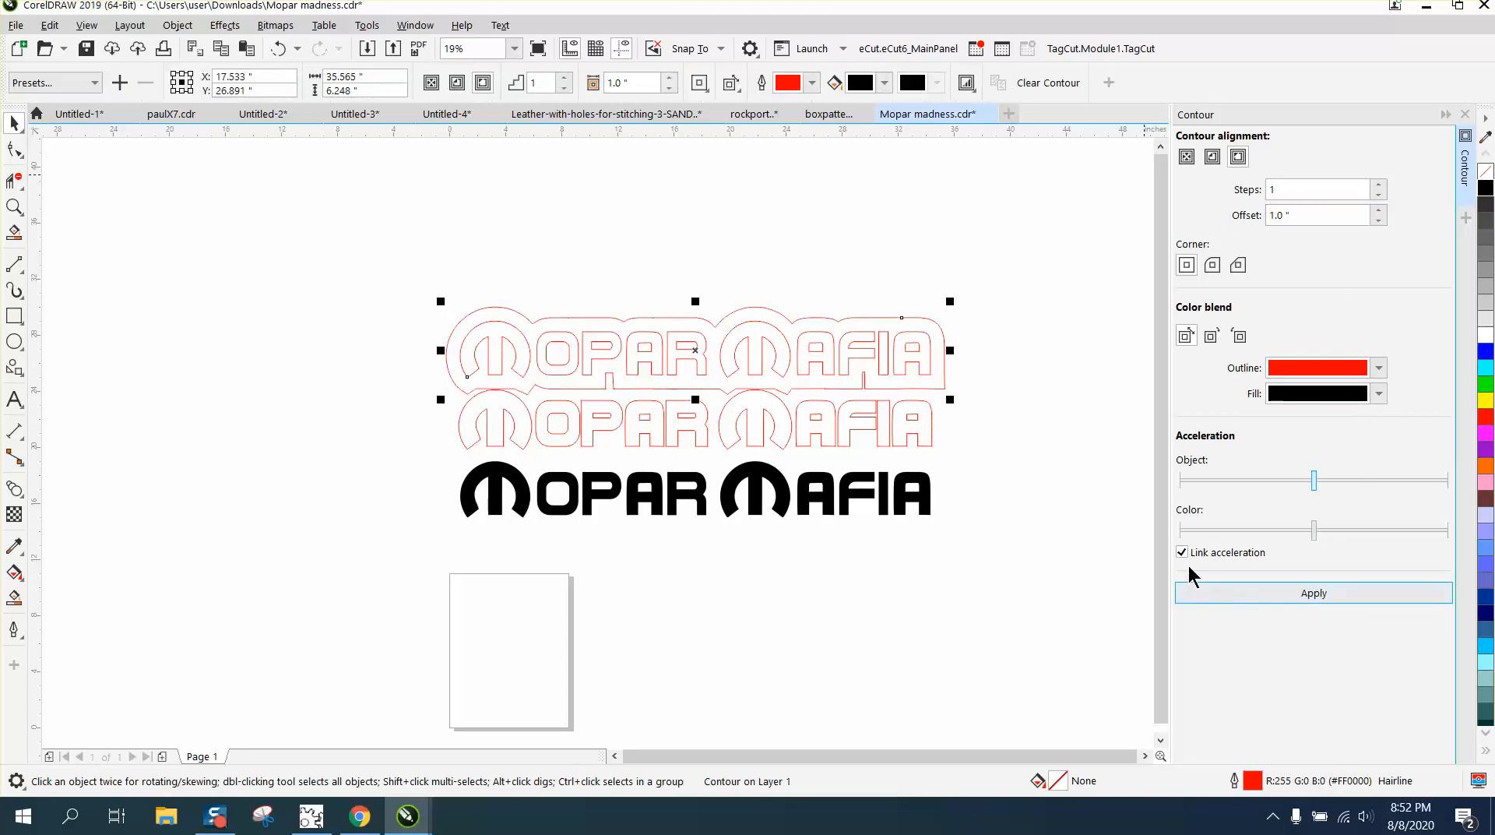
left_click(128, 25)
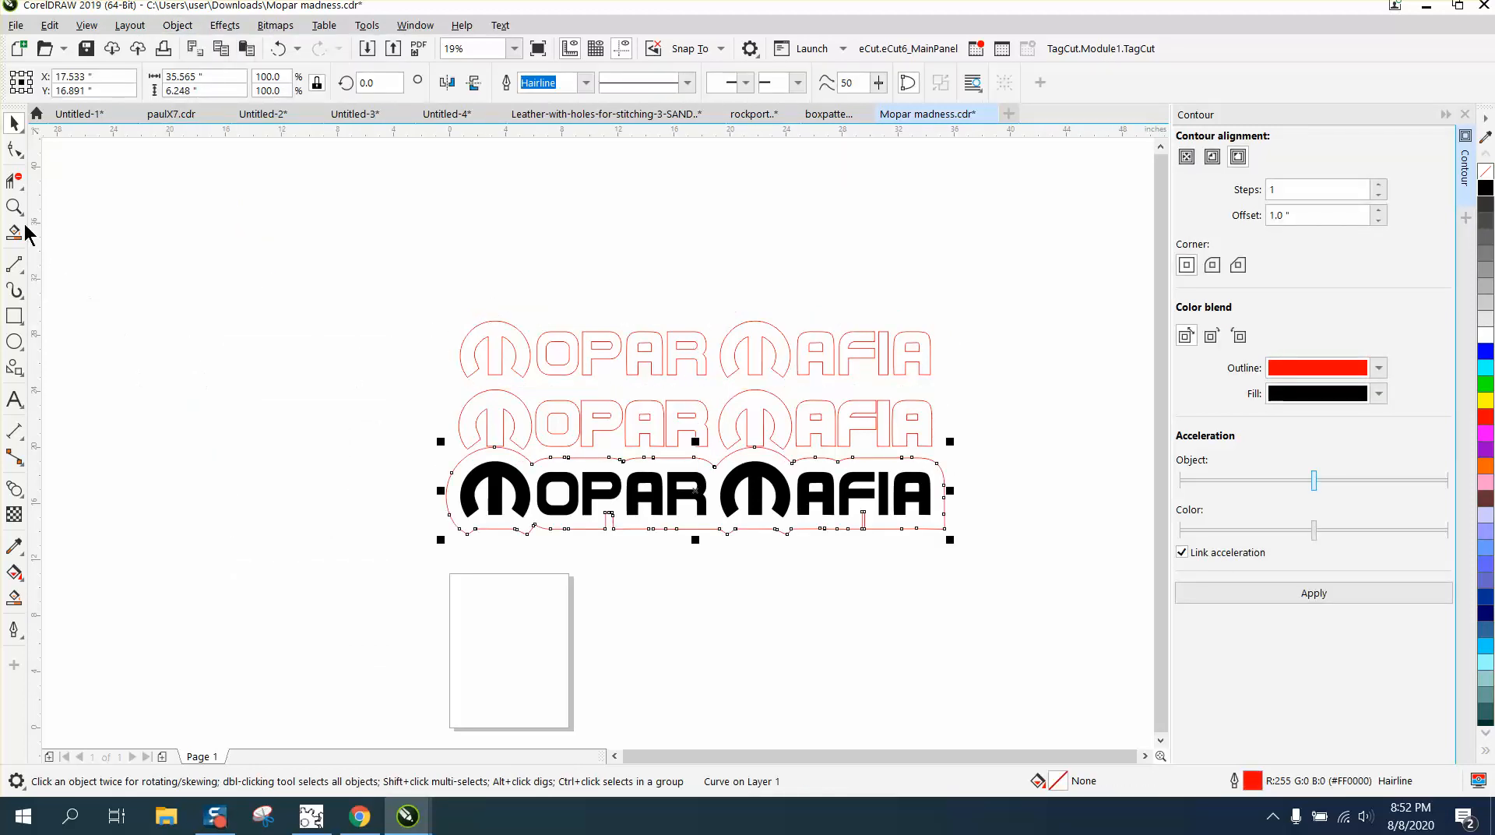
left_click(16, 207)
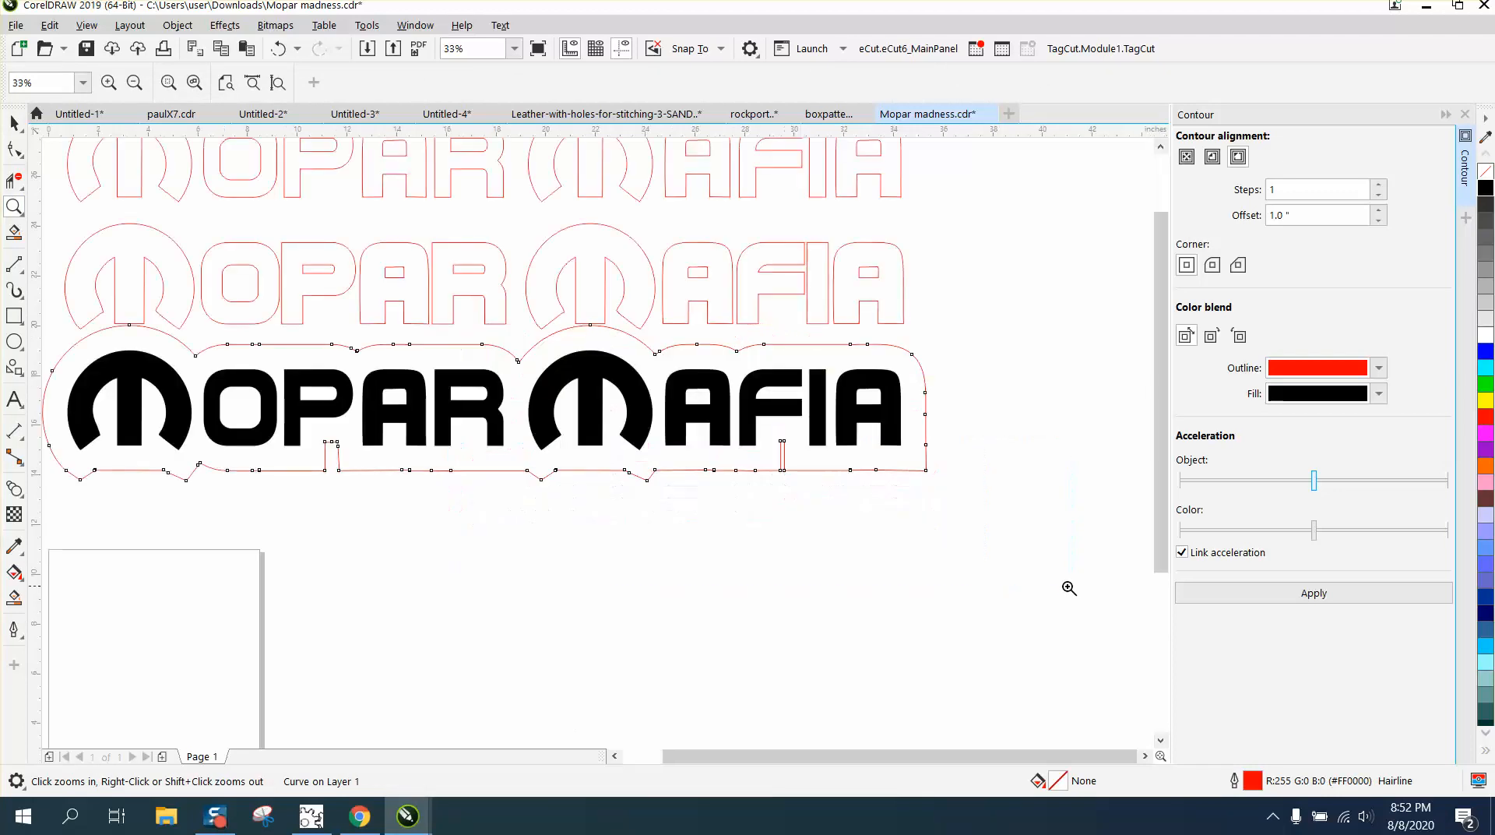
mouse_move(668, 520)
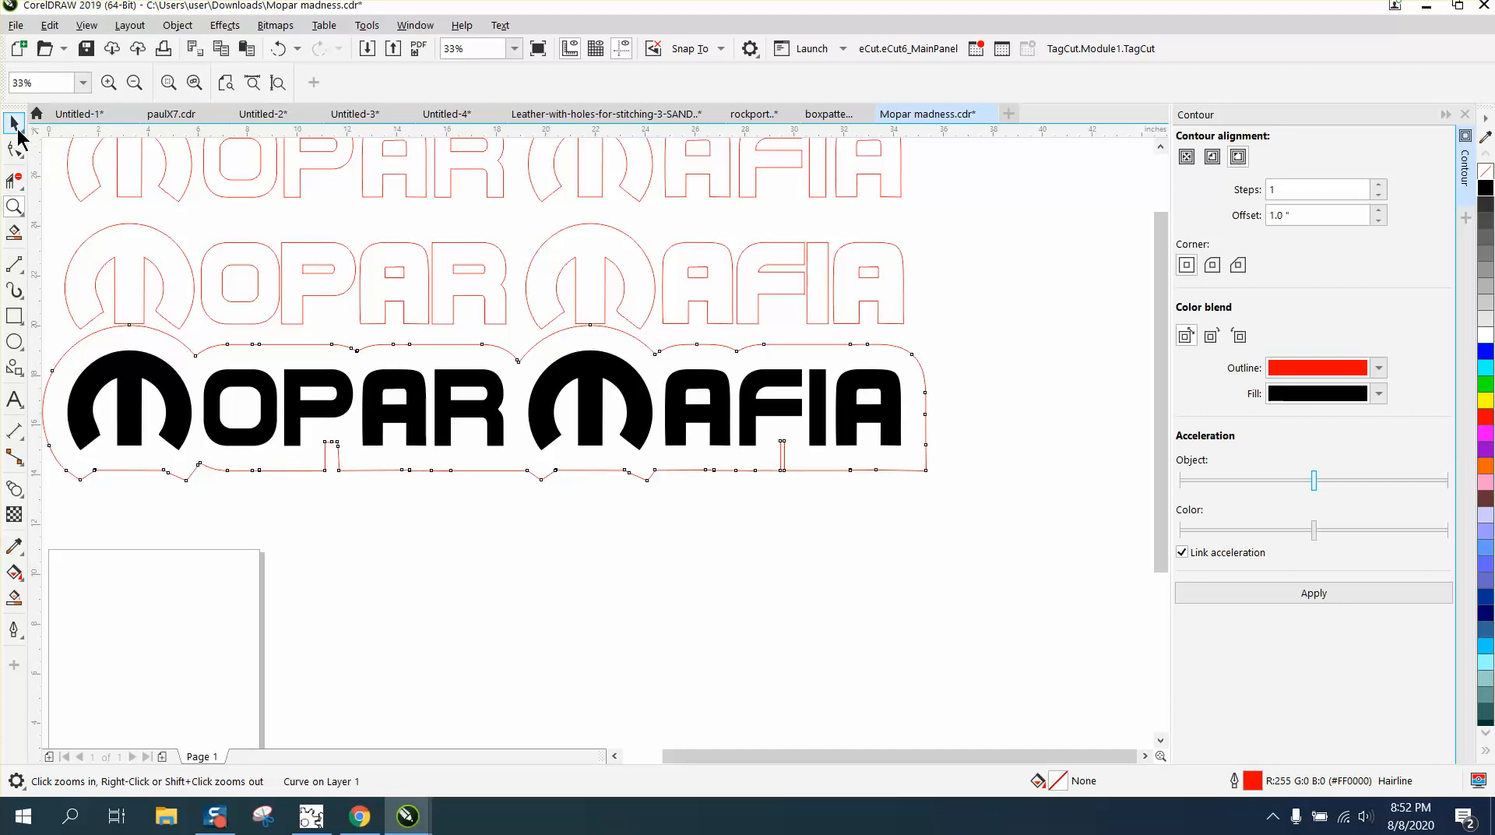
left_click(16, 124)
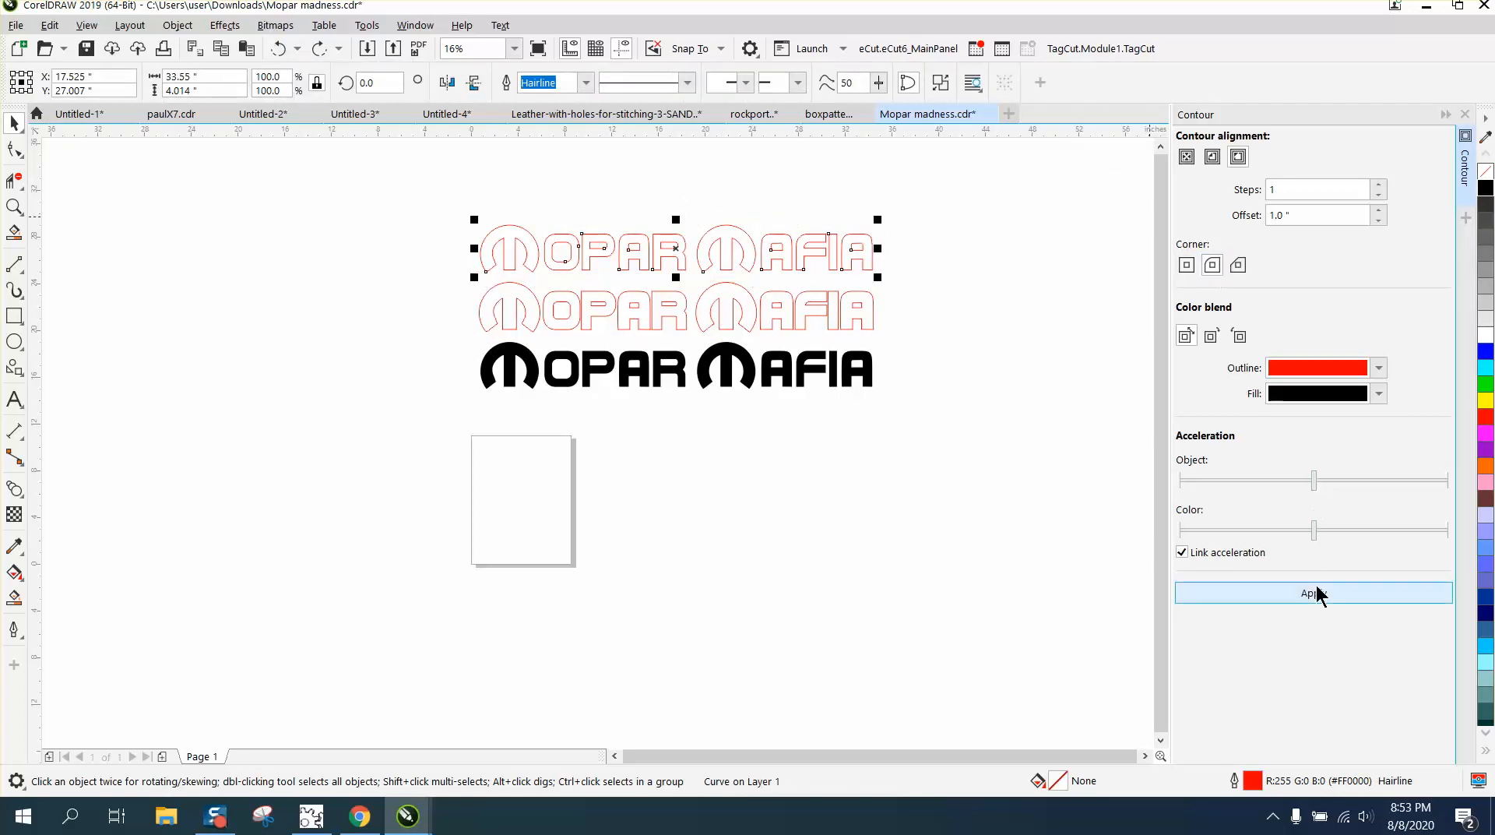
Apply the 1-inch contour to the top copy, then select the black logo's outline.
left_click(1314, 593)
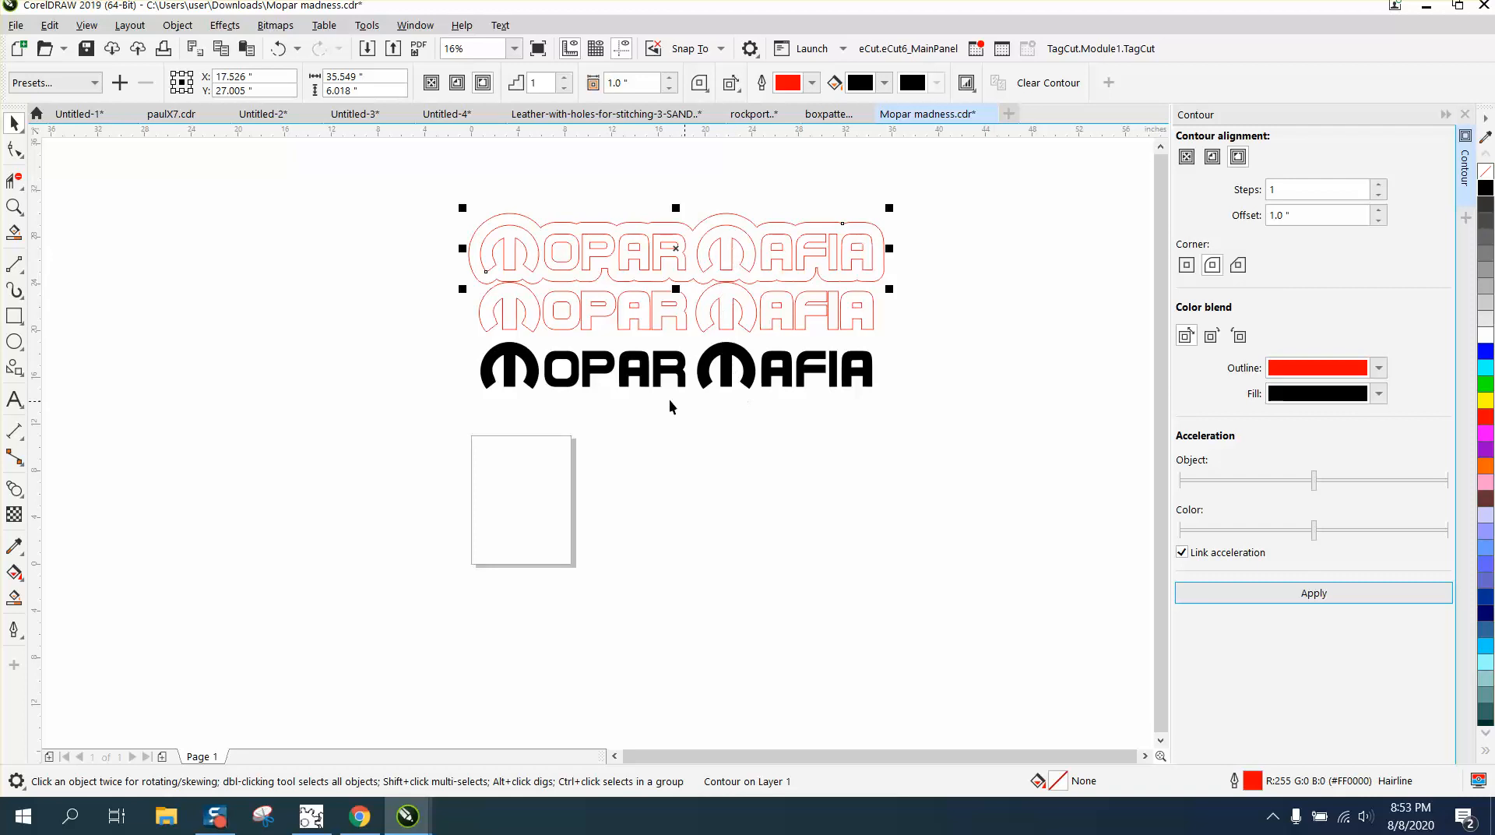
left_click(177, 25)
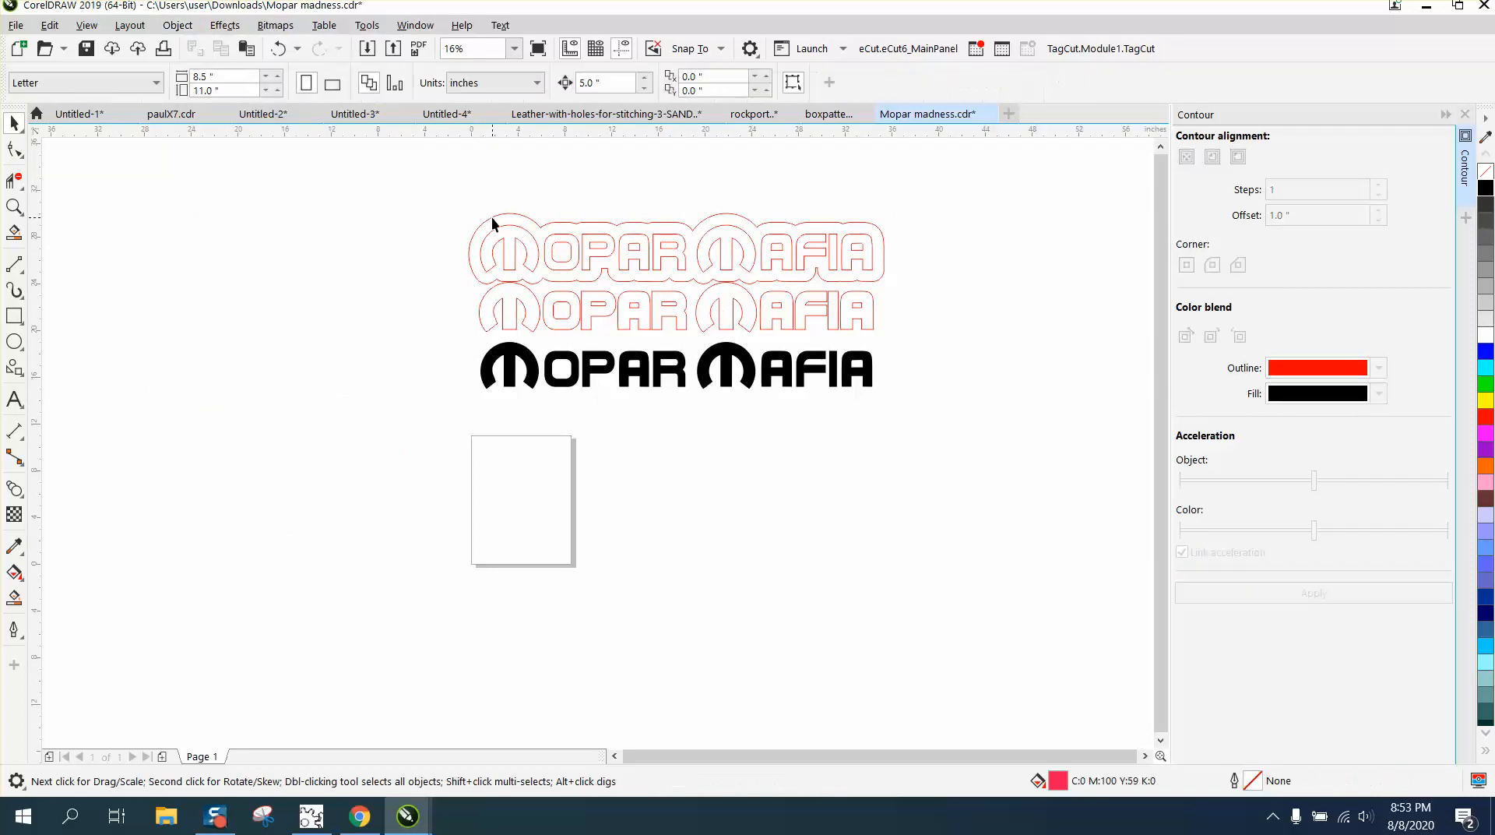
left_click(675, 368)
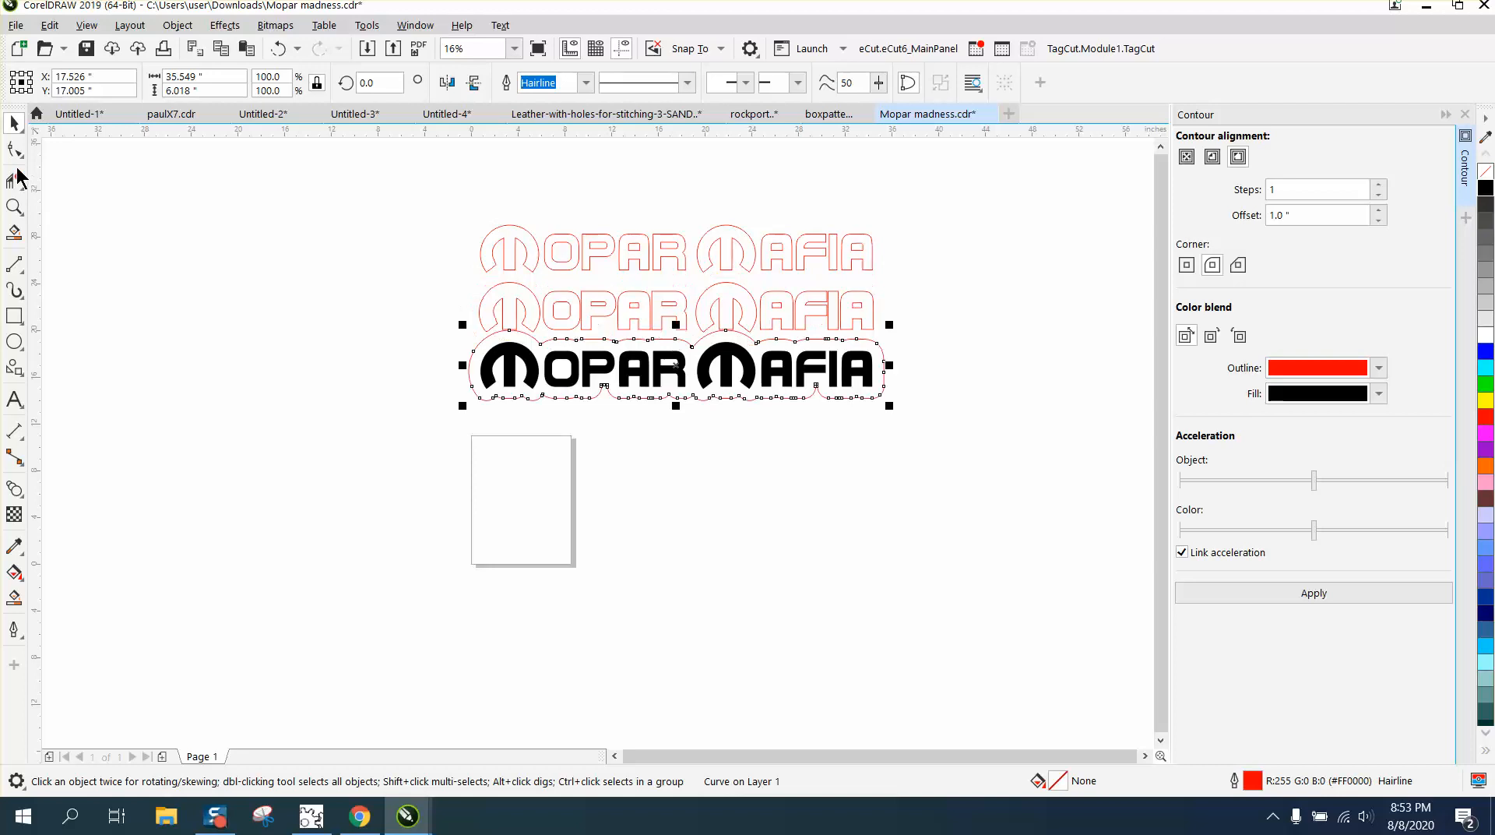
left_click(16, 207)
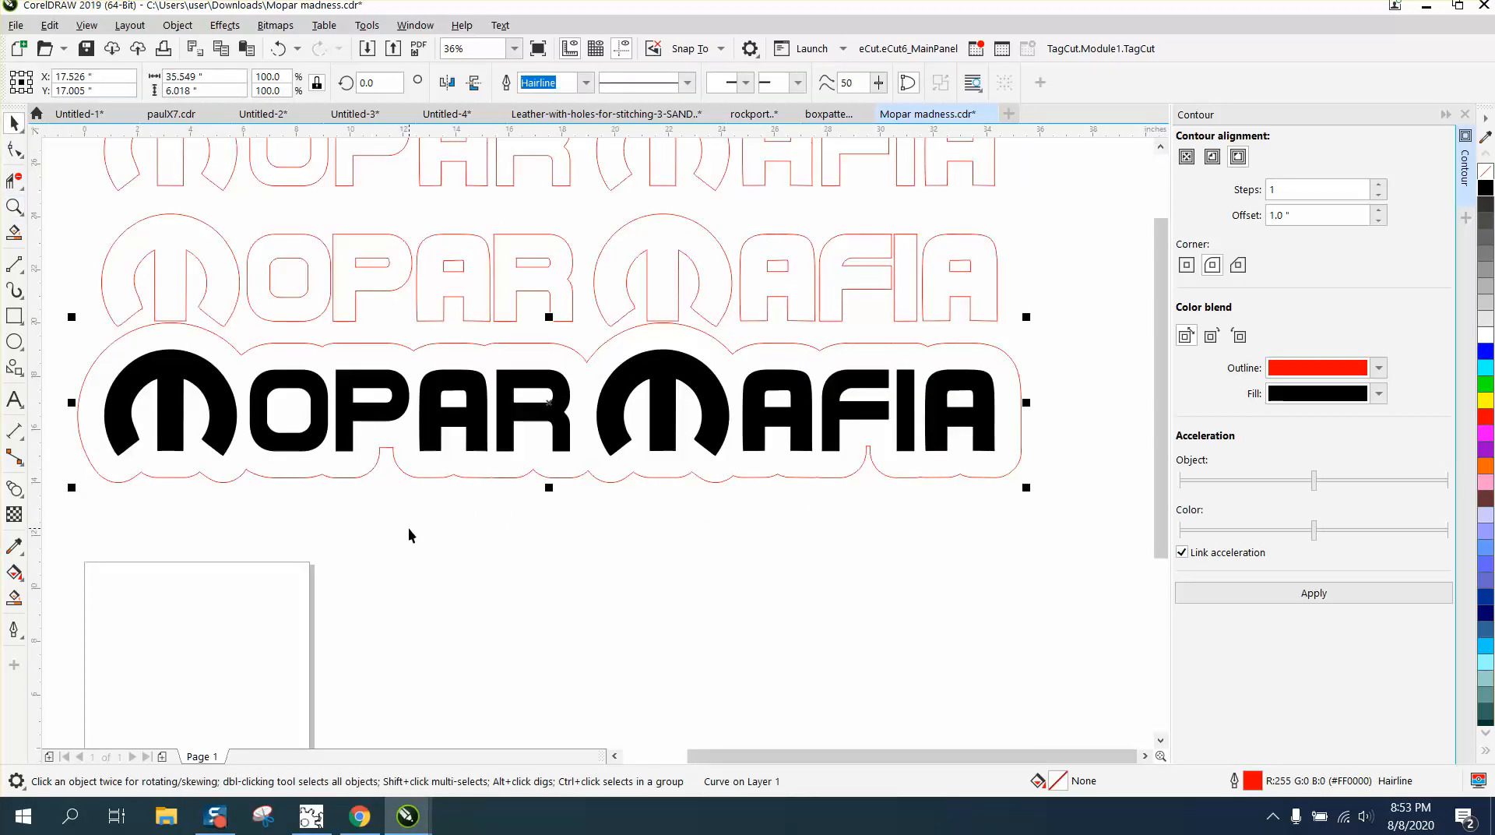
scroll("down", 3)
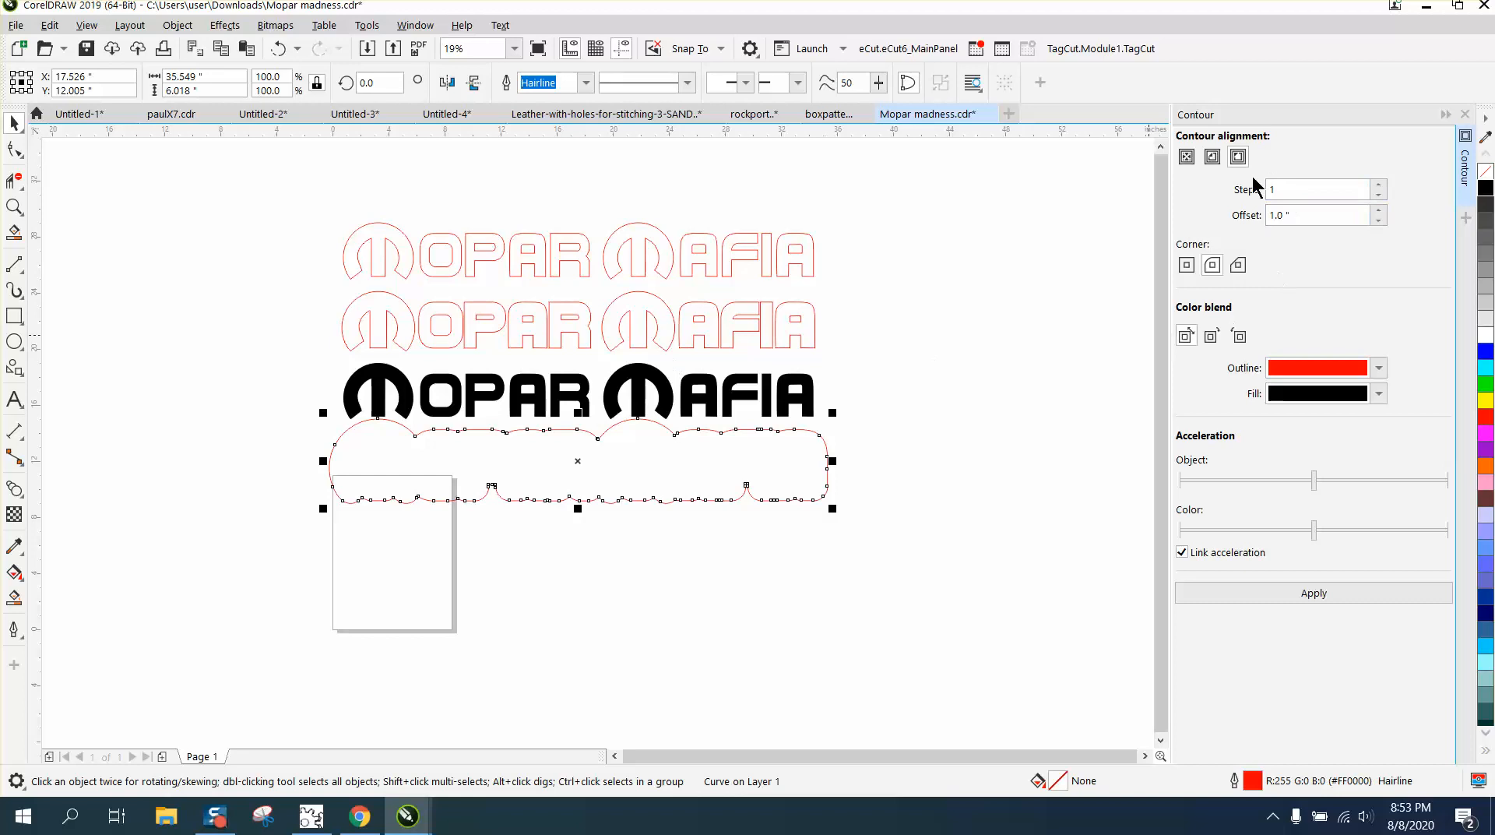
Apply a 0.5-inch contour and break it apart into a separate curve.
triple_click(1319, 215)
type(".5")
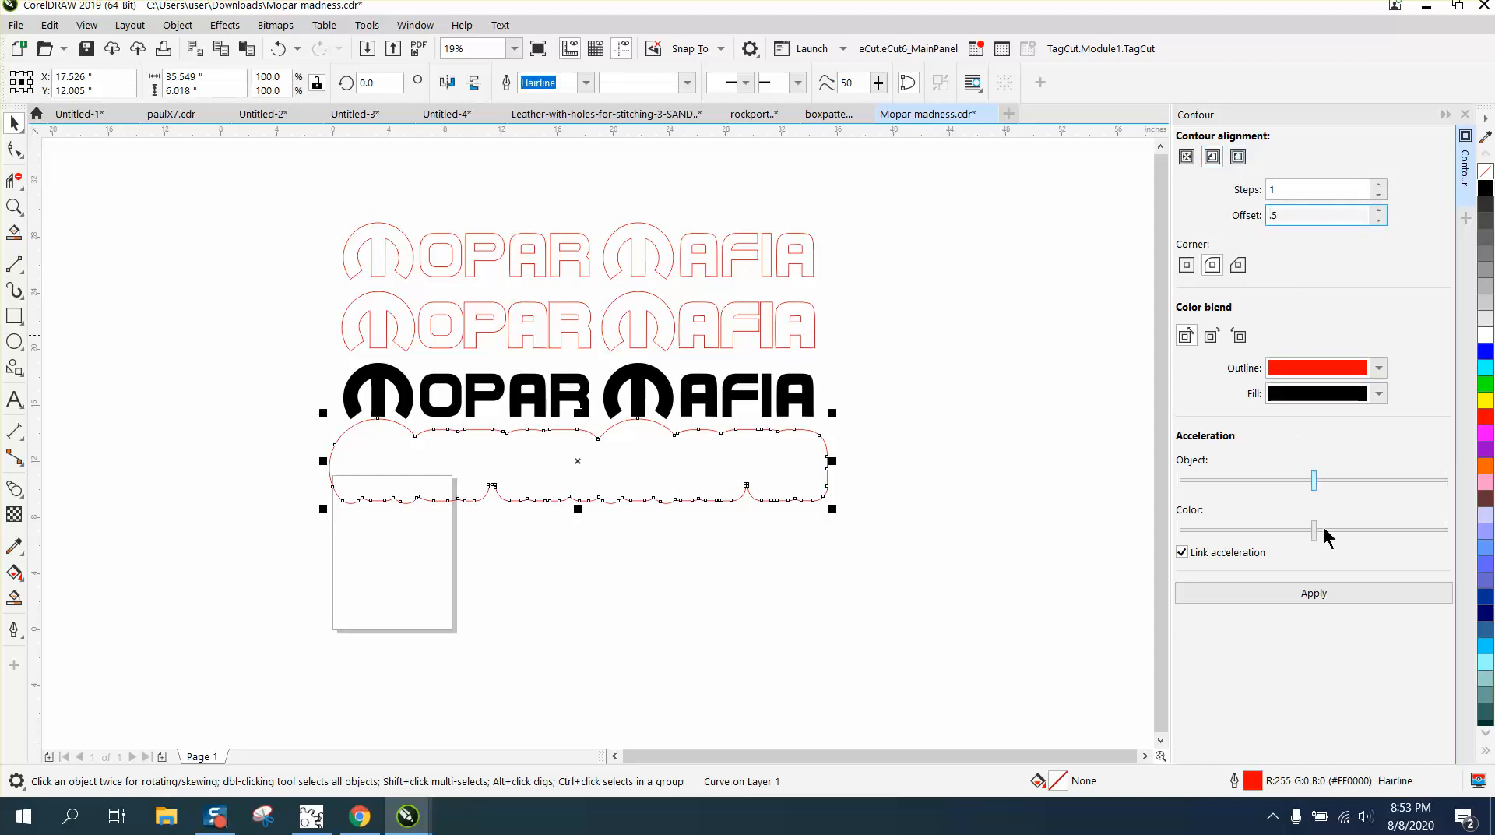
left_click(1313, 593)
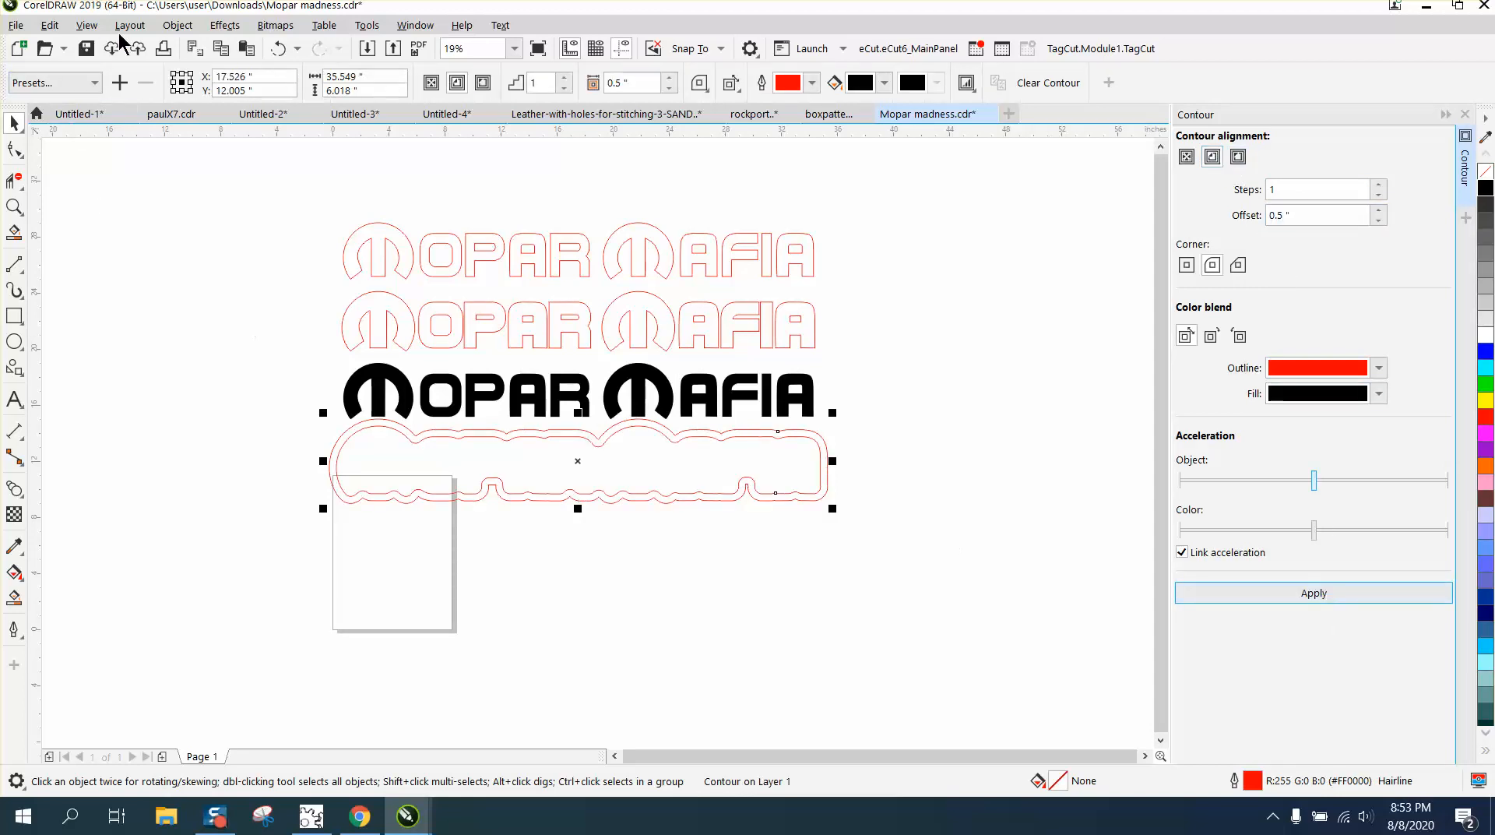
left_click(176, 25)
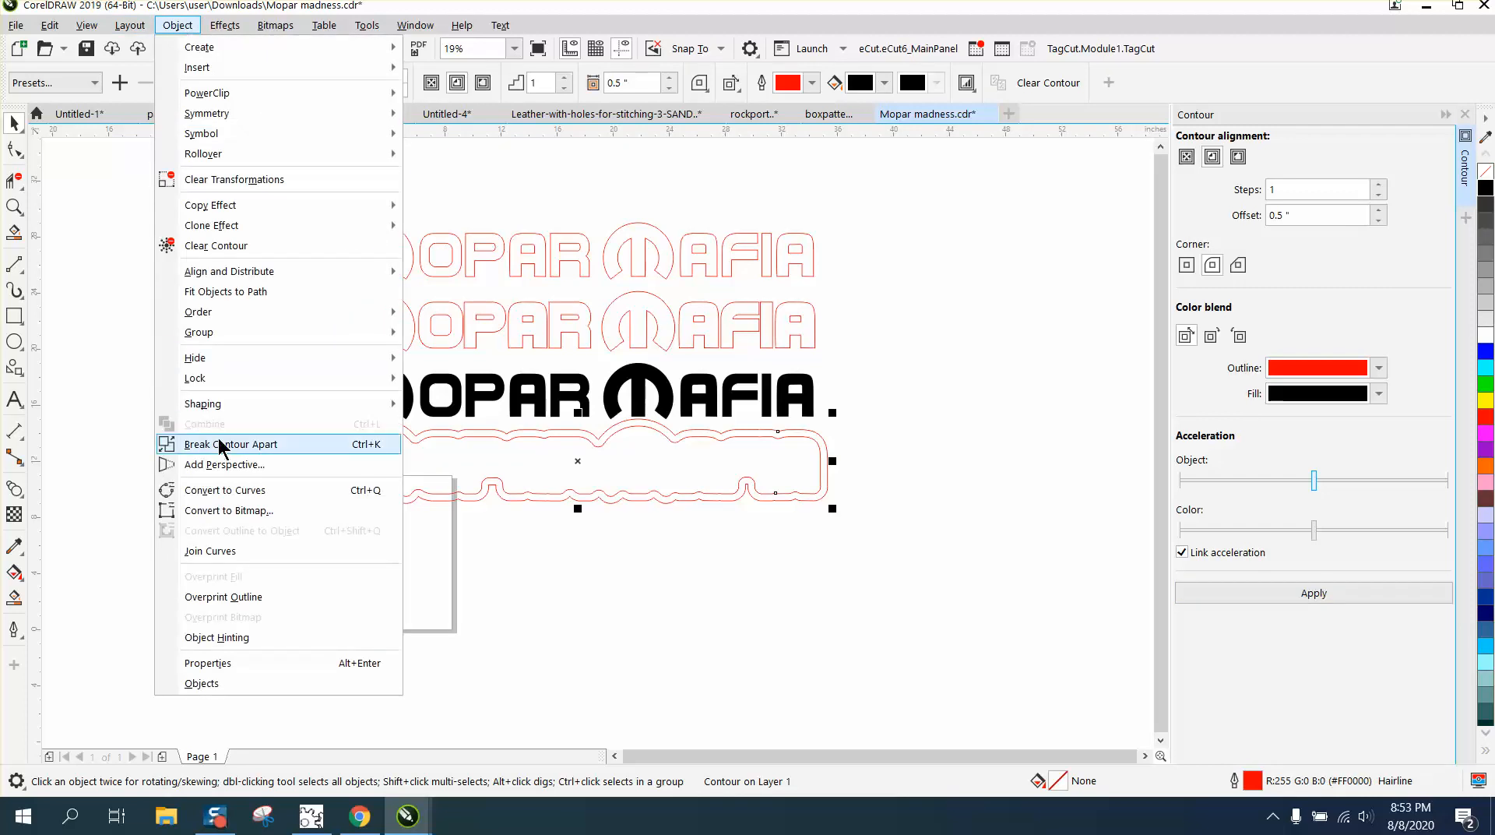
left_click(230, 444)
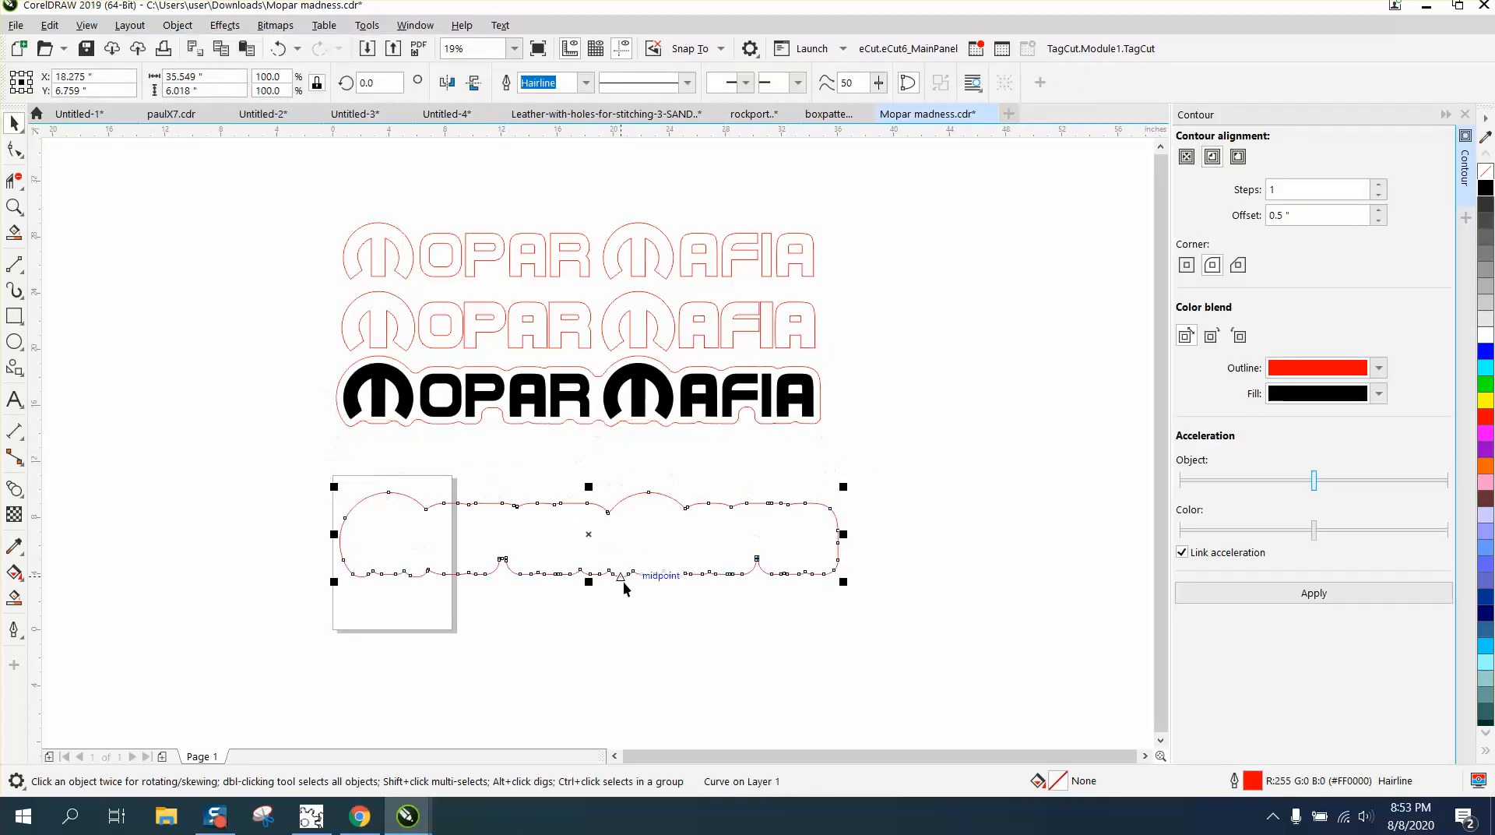
mouse_move(29, 203)
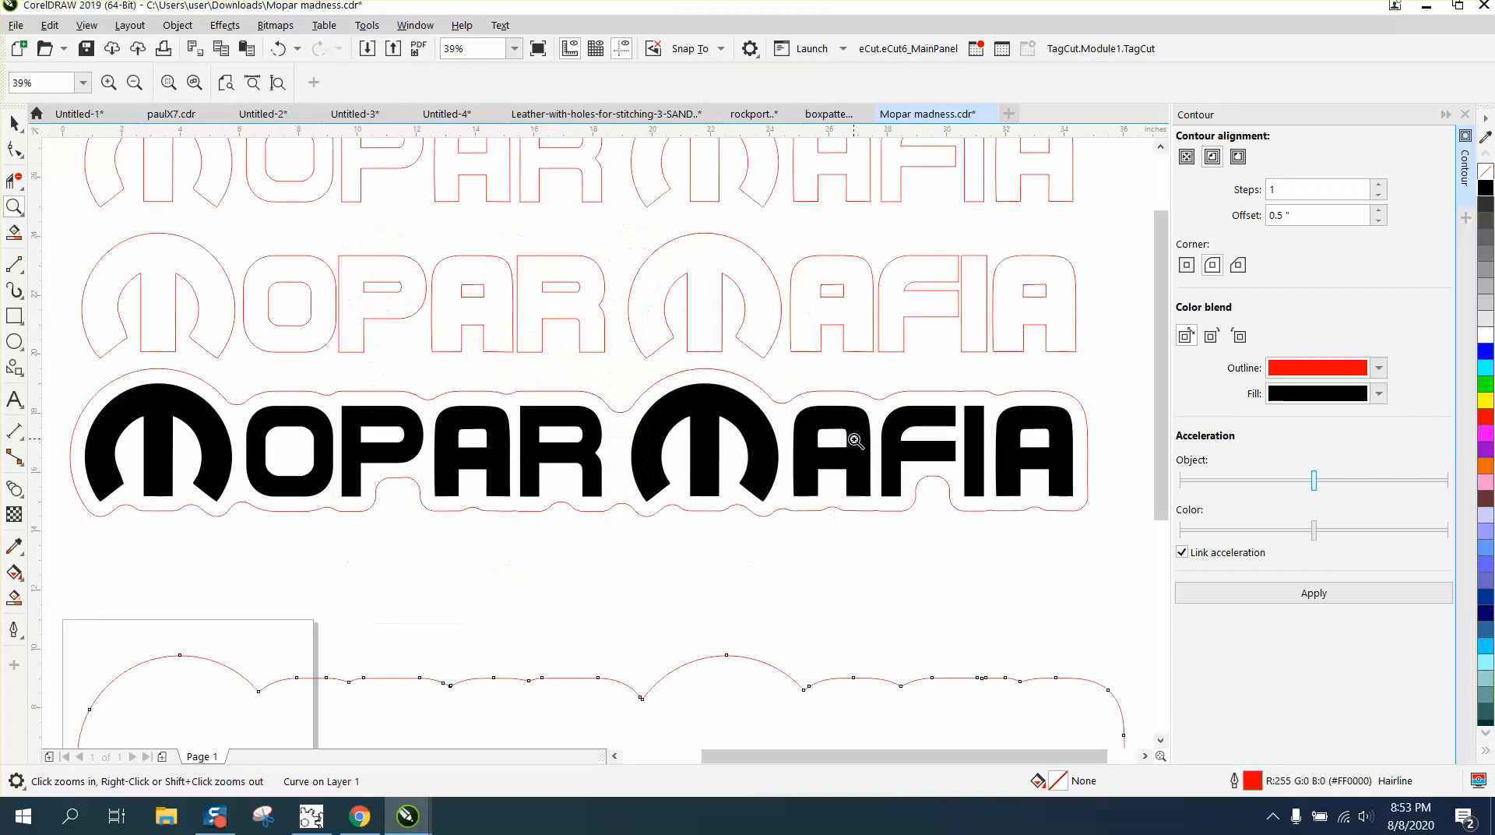
mouse_move(536, 454)
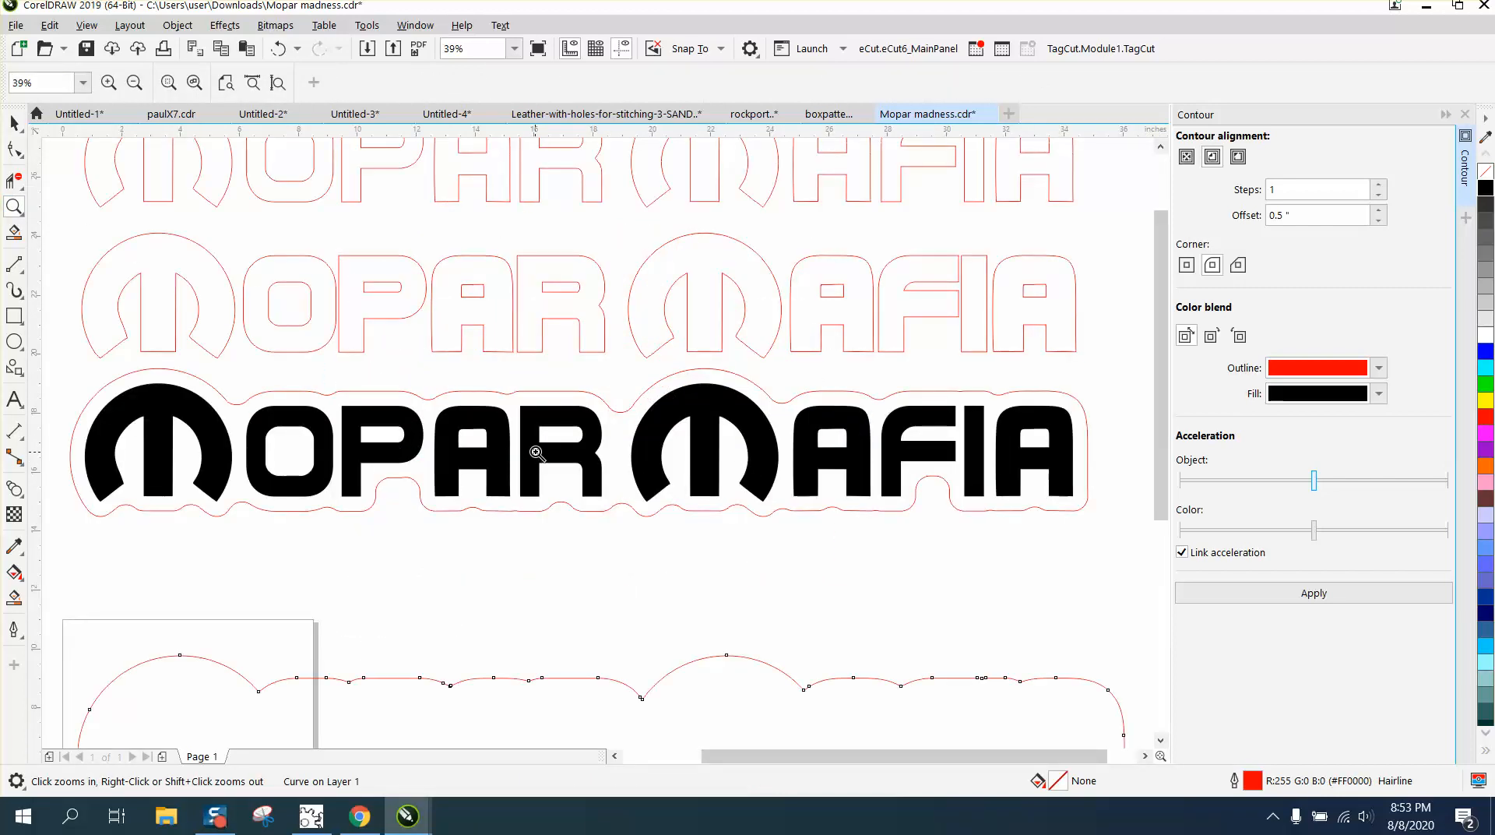